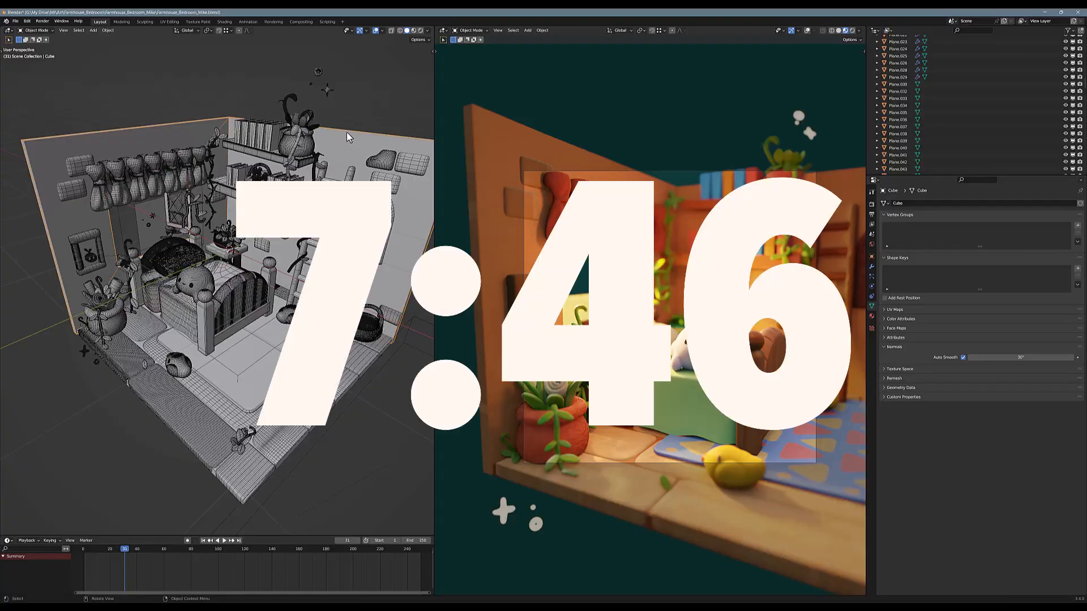
pyautogui.moveTo(270, 70)
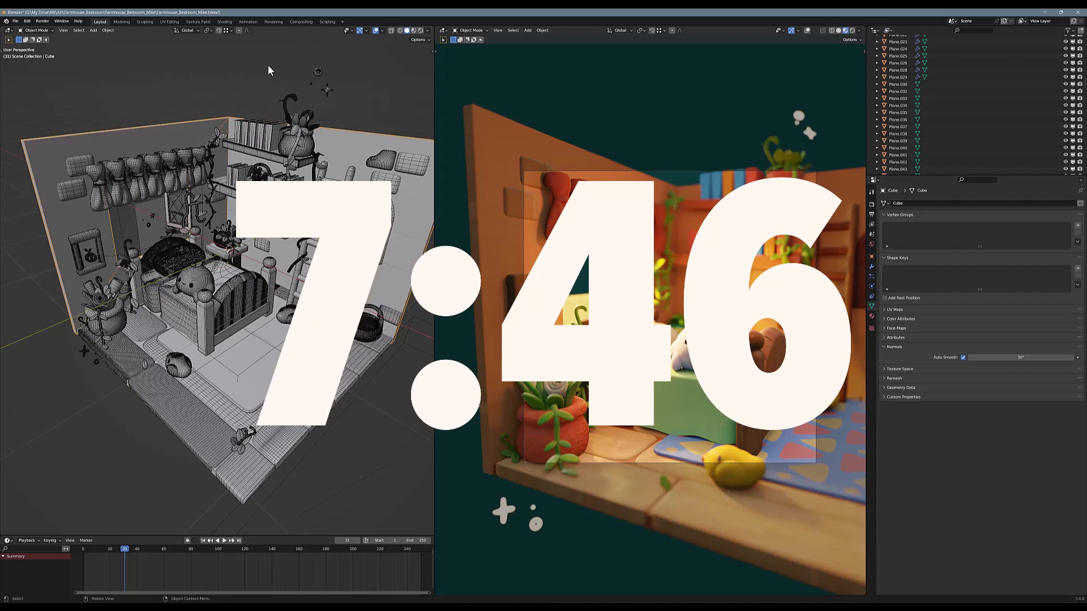
pyautogui.moveTo(194, 103)
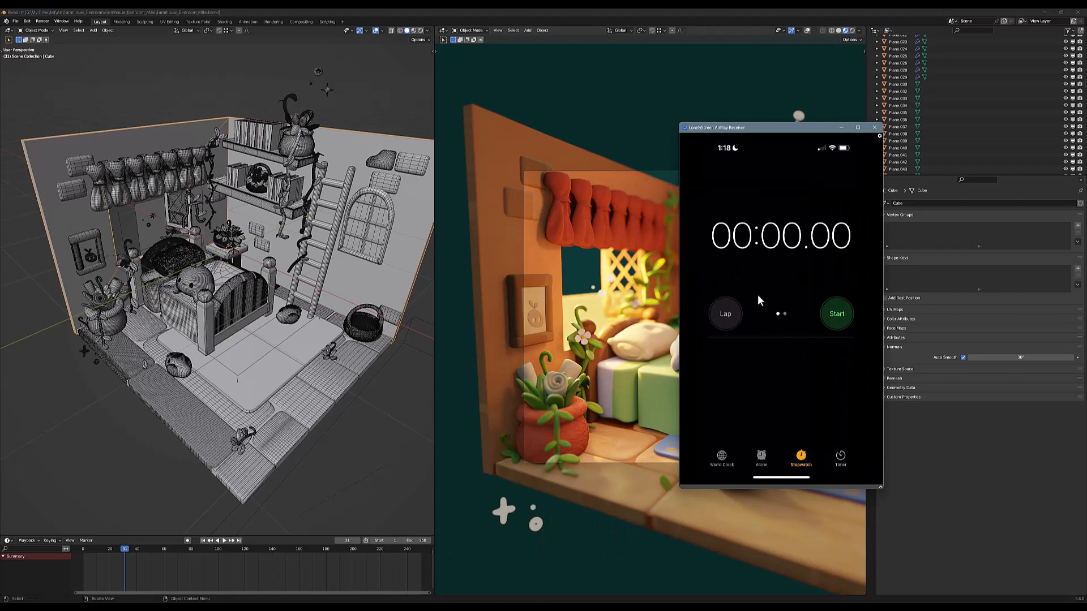
pyautogui.moveTo(784, 258)
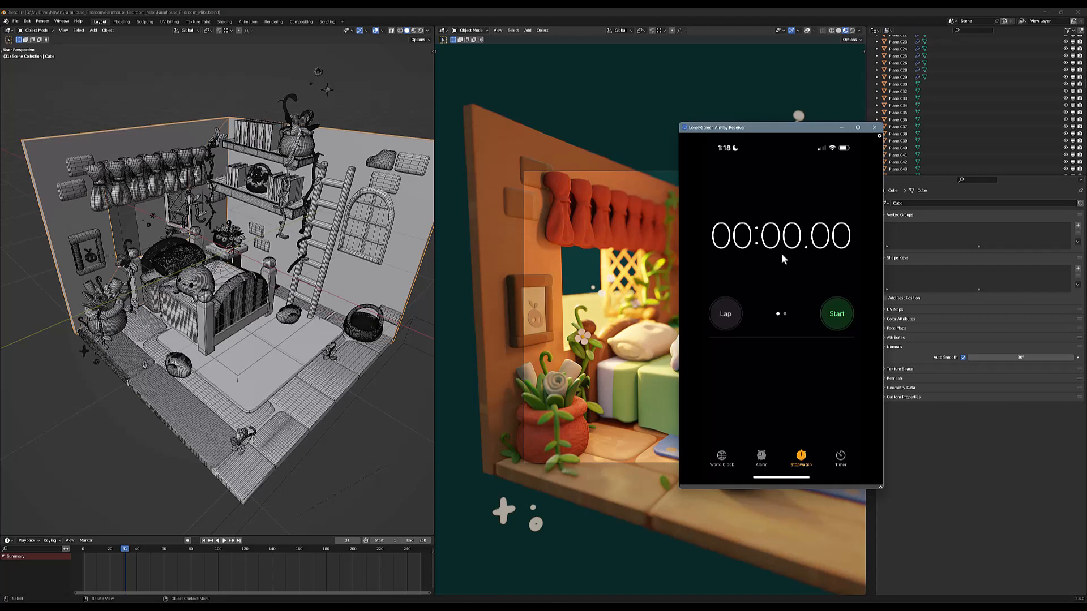
# Step: Render the bedroom scene via Render Image and stop the stopwatch when it completes
pyautogui.click(42, 21)
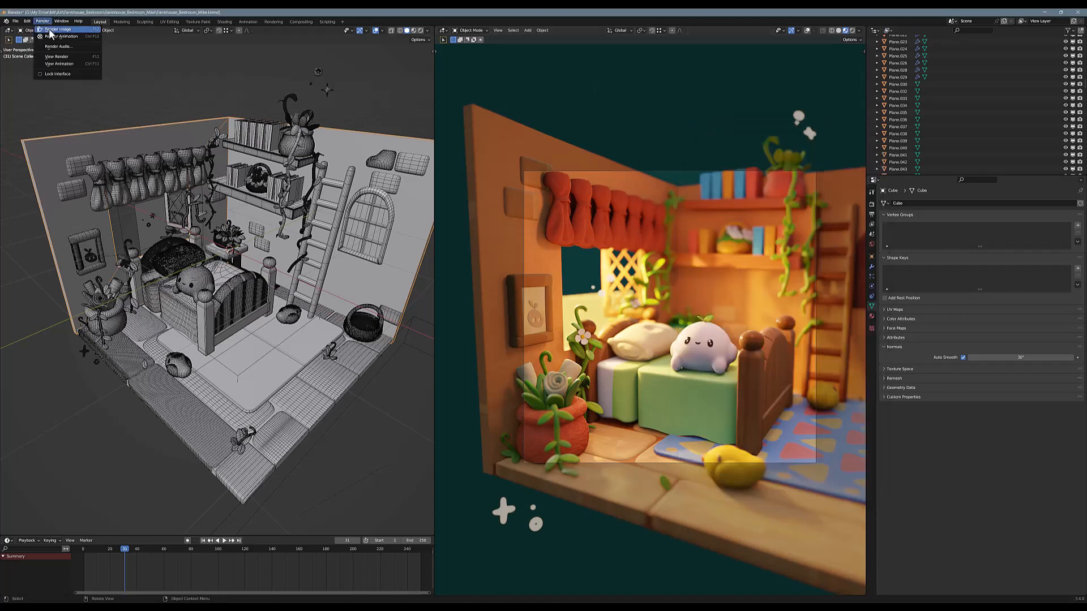
pyautogui.moveTo(58, 29)
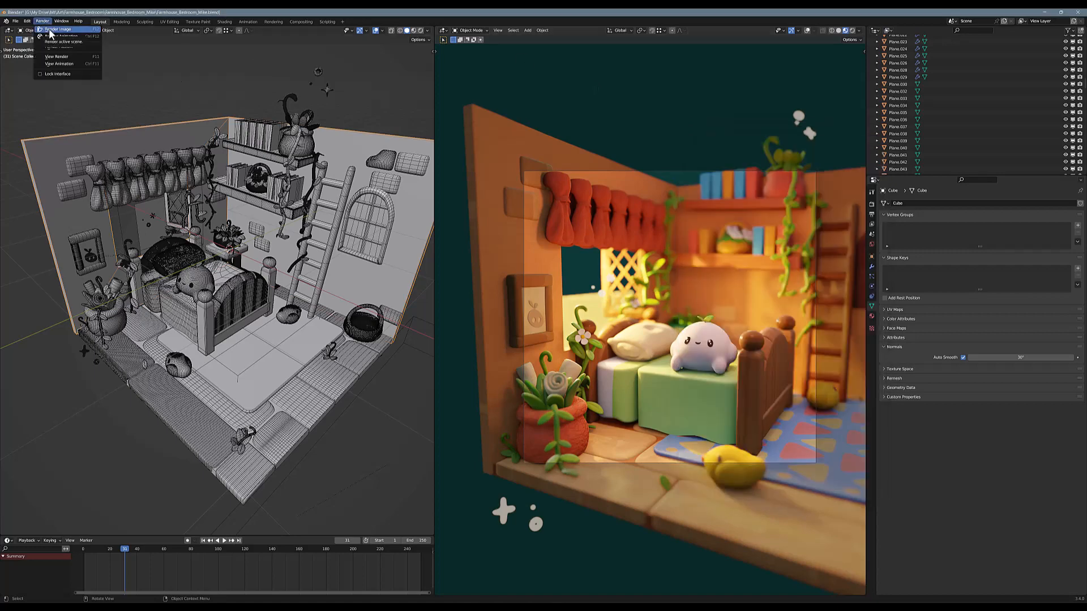
pyautogui.click(57, 37)
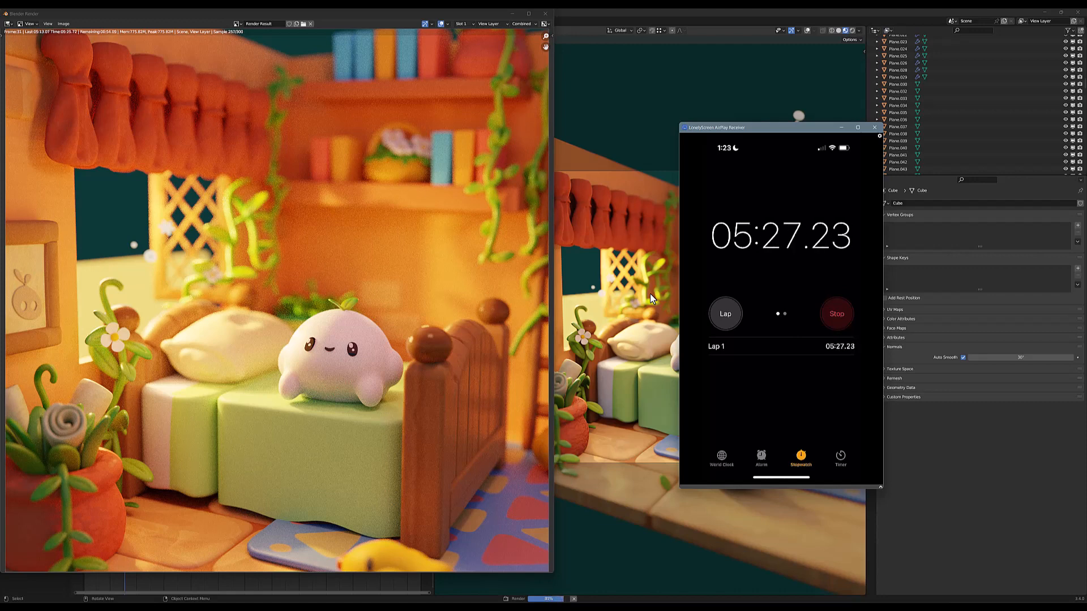
pyautogui.click(836, 314)
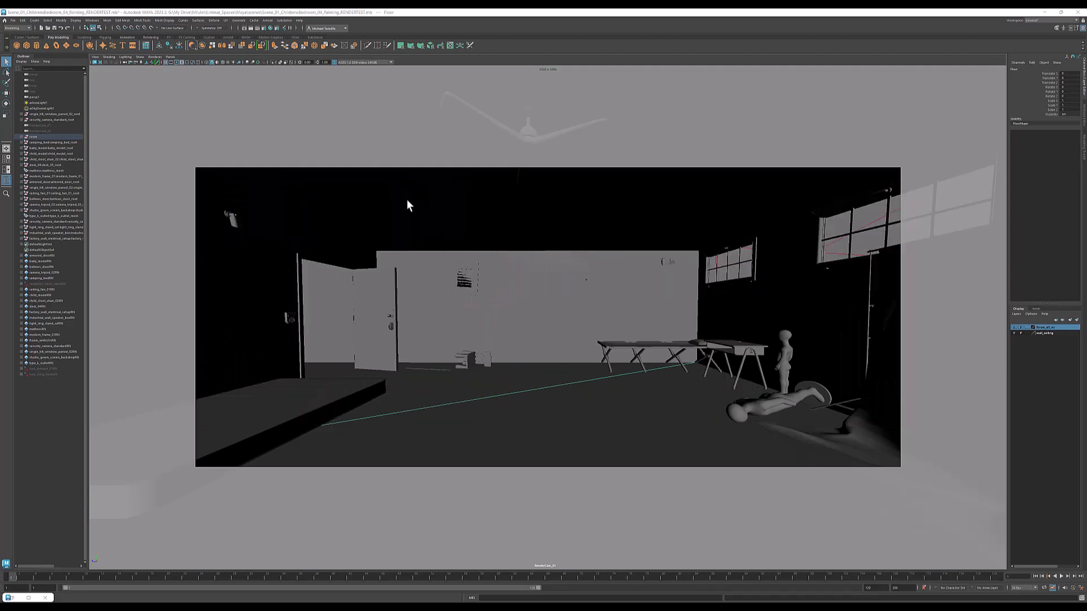
pyautogui.moveTo(430, 554)
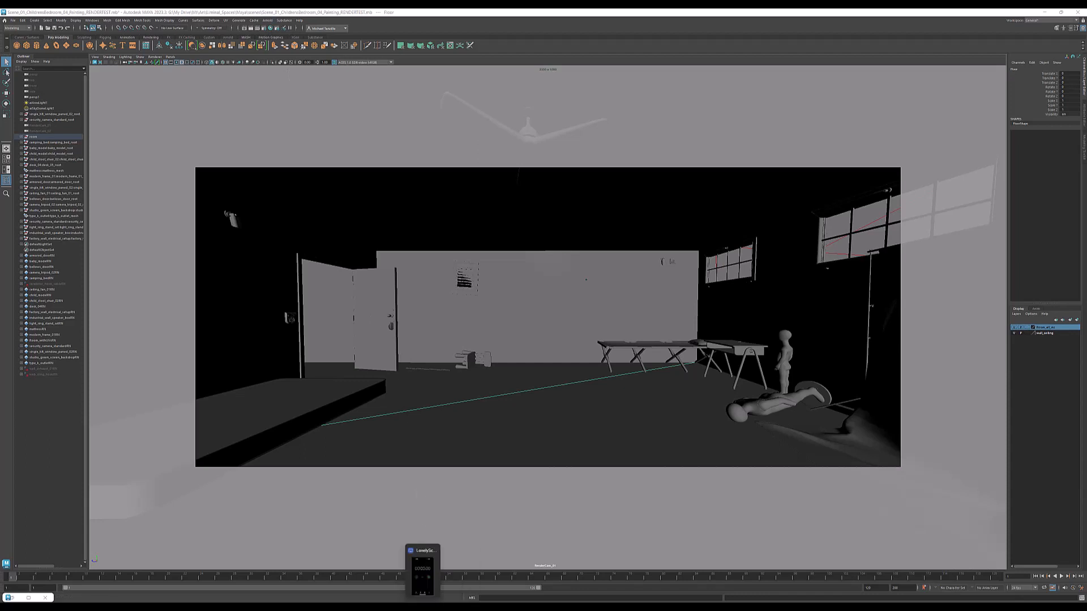
pyautogui.click(267, 20)
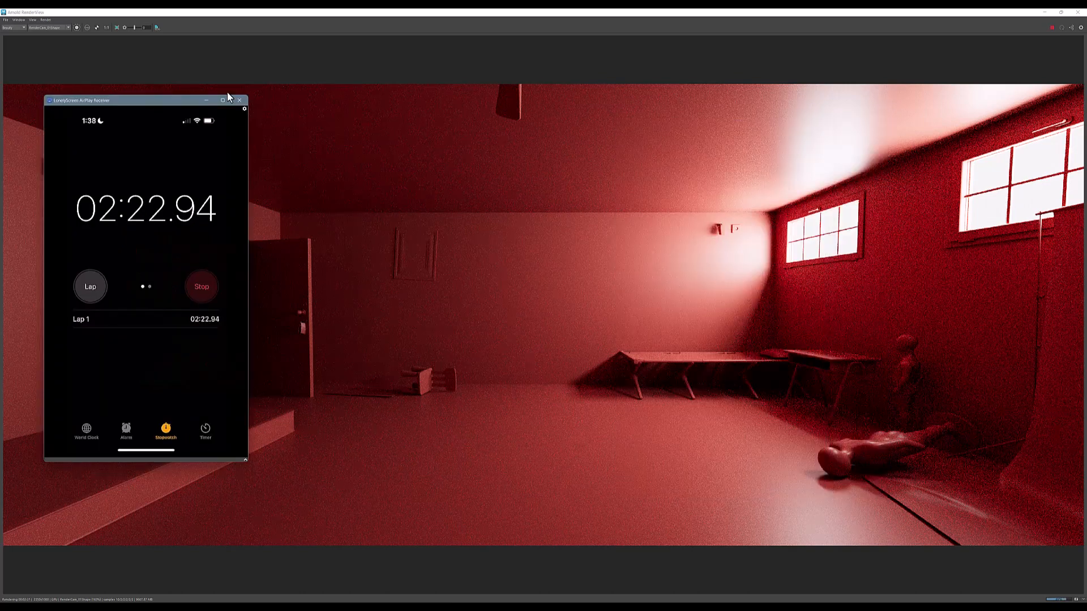
# Step: Stop the stopwatch at about 02:57.81 once the Arnold render finishes
pyautogui.click(201, 287)
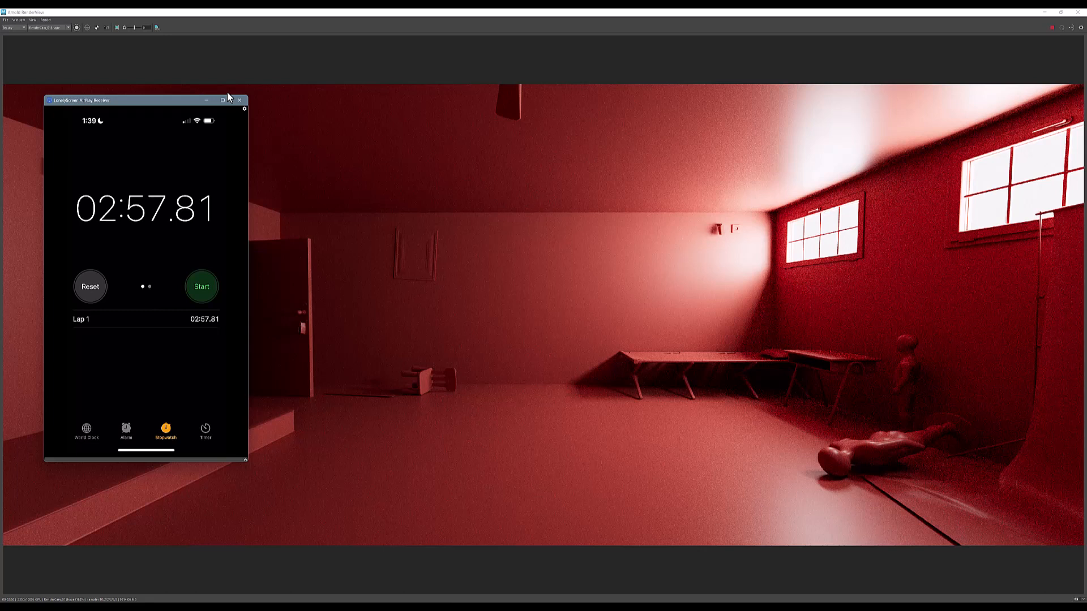
pyautogui.moveTo(271, 94)
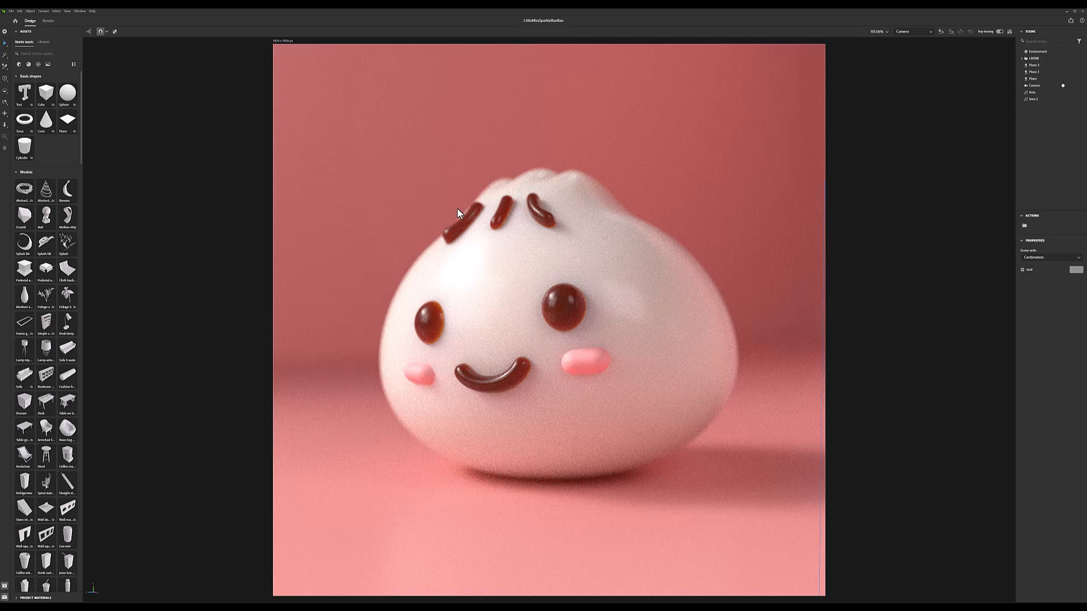
pyautogui.moveTo(425, 175)
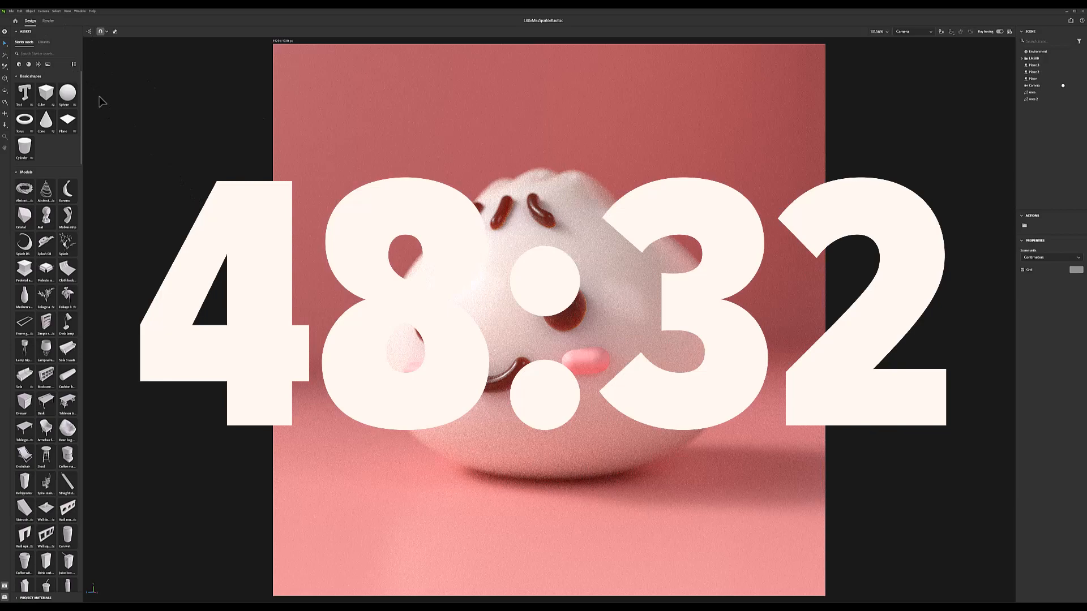
# Step: Switch the steamed-bun scene to the Render workspace after a brief return to Design
pyautogui.click(48, 21)
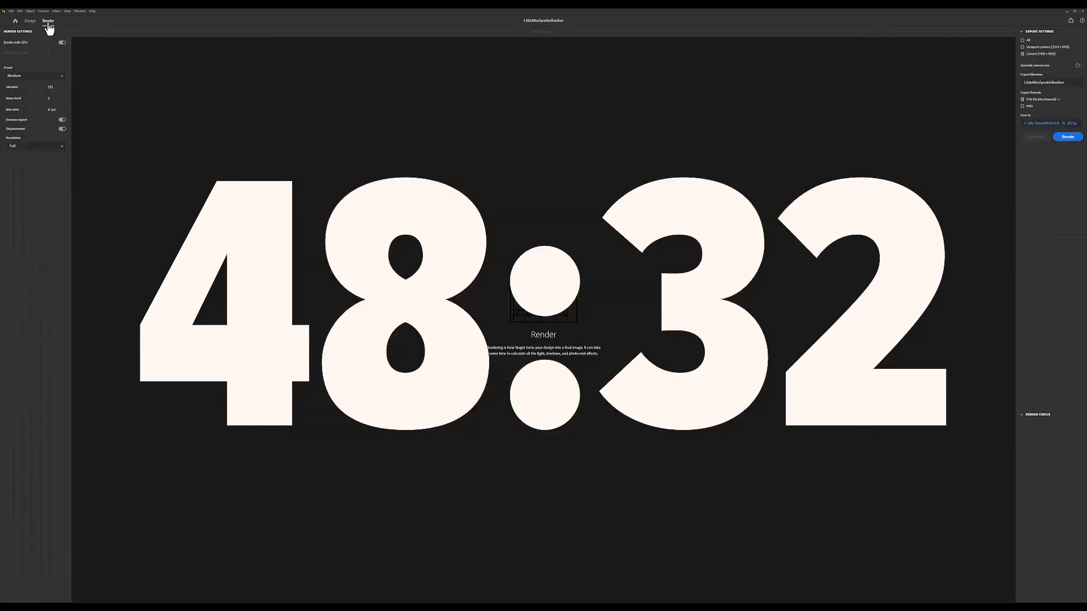
pyautogui.click(29, 21)
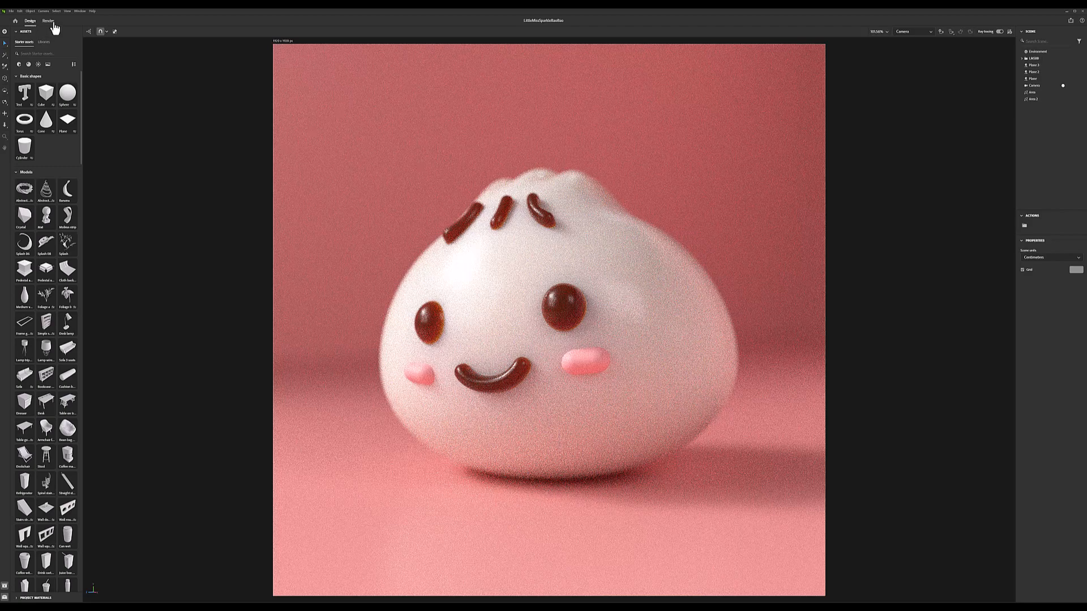
pyautogui.click(49, 21)
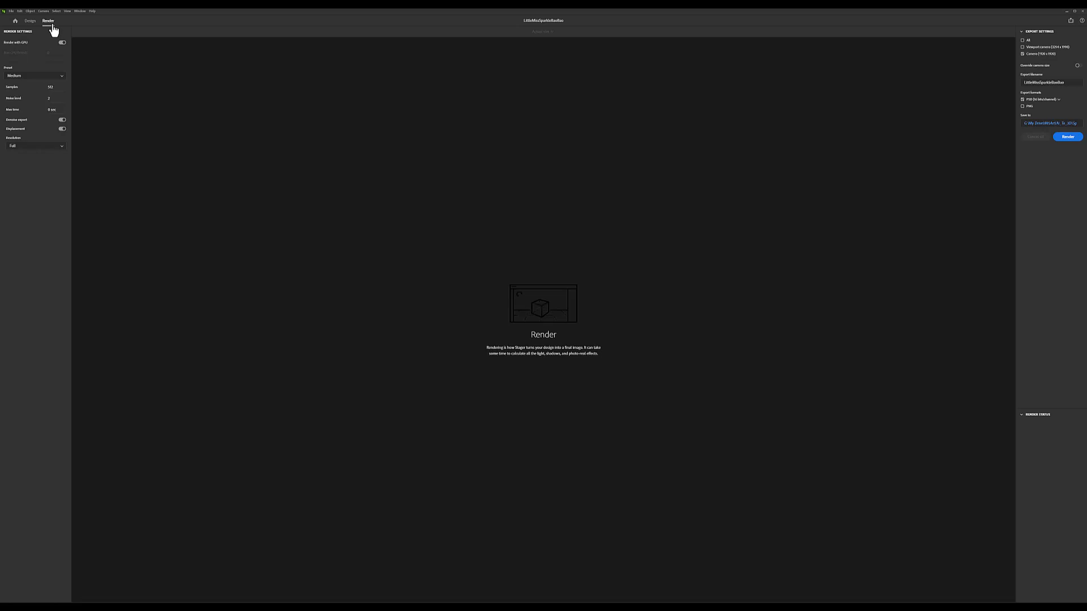
# Step: Set the render preset to High (2048 samples), dismiss the LonelyScreen popup, and start the render
pyautogui.click(34, 75)
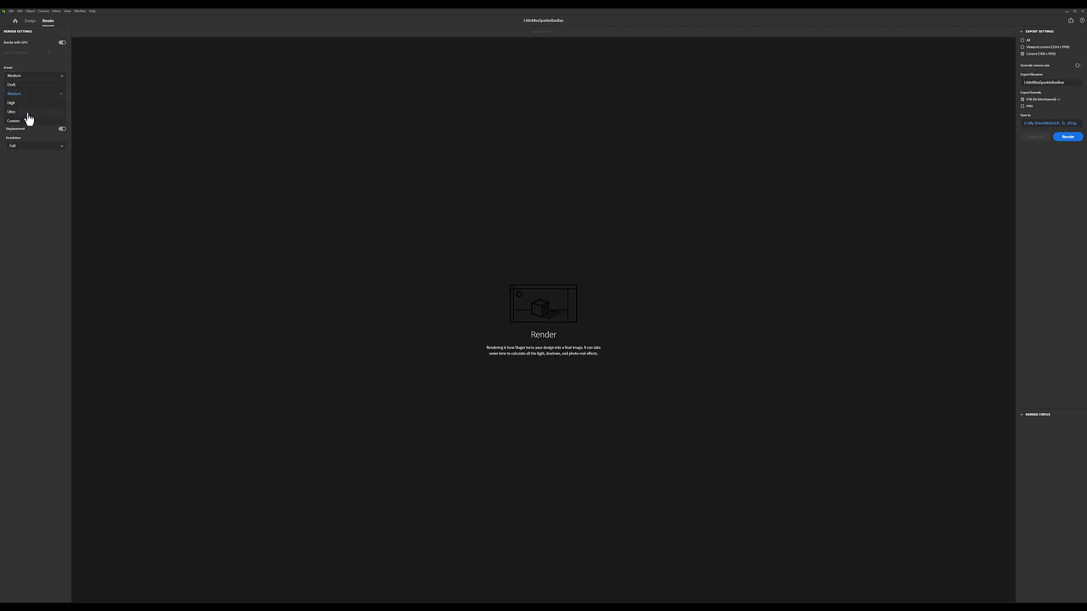
pyautogui.click(12, 103)
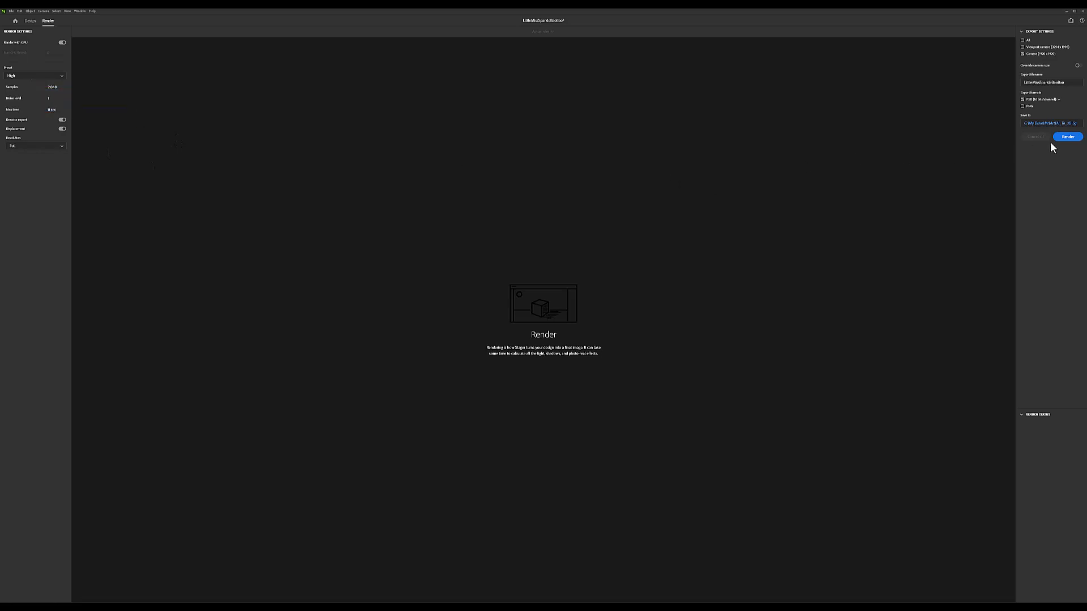
pyautogui.click(1043, 82)
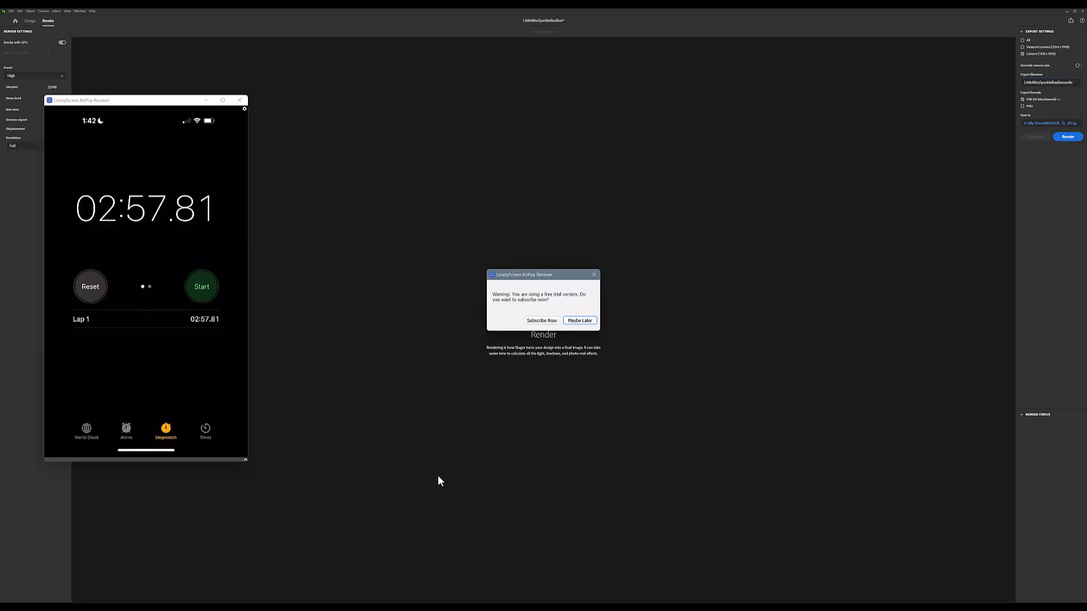
pyautogui.click(90, 287)
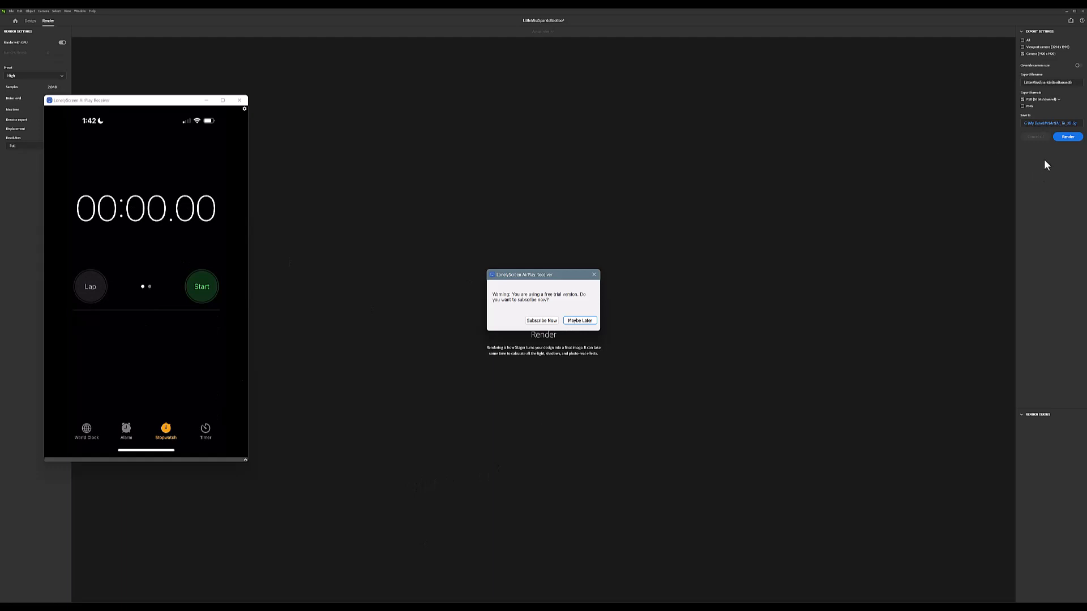
pyautogui.click(580, 320)
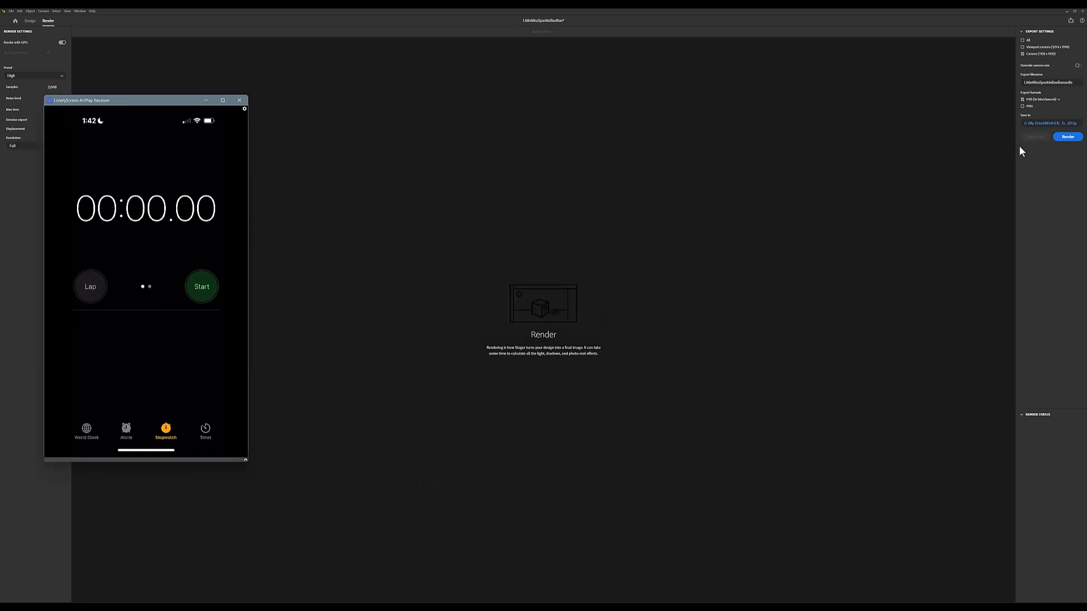
pyautogui.click(1068, 137)
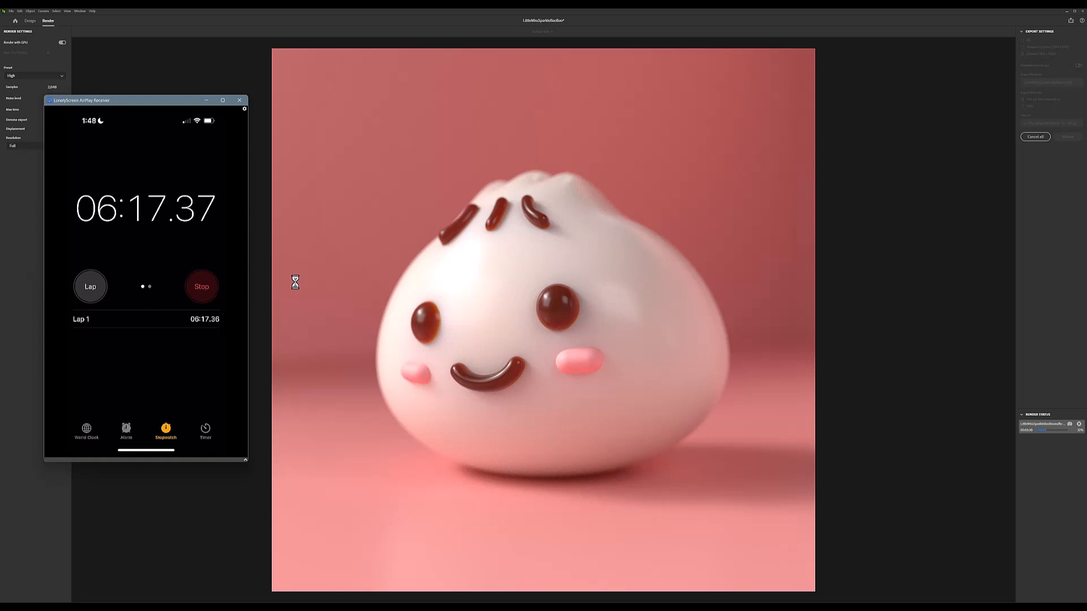
pyautogui.moveTo(591, 325)
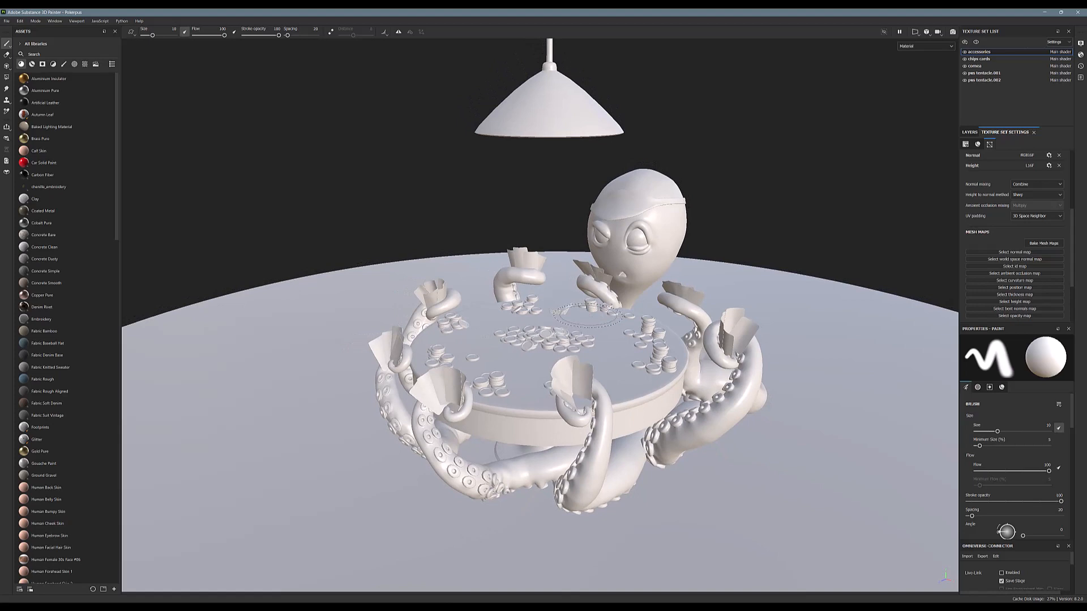
pyautogui.moveTo(589, 307)
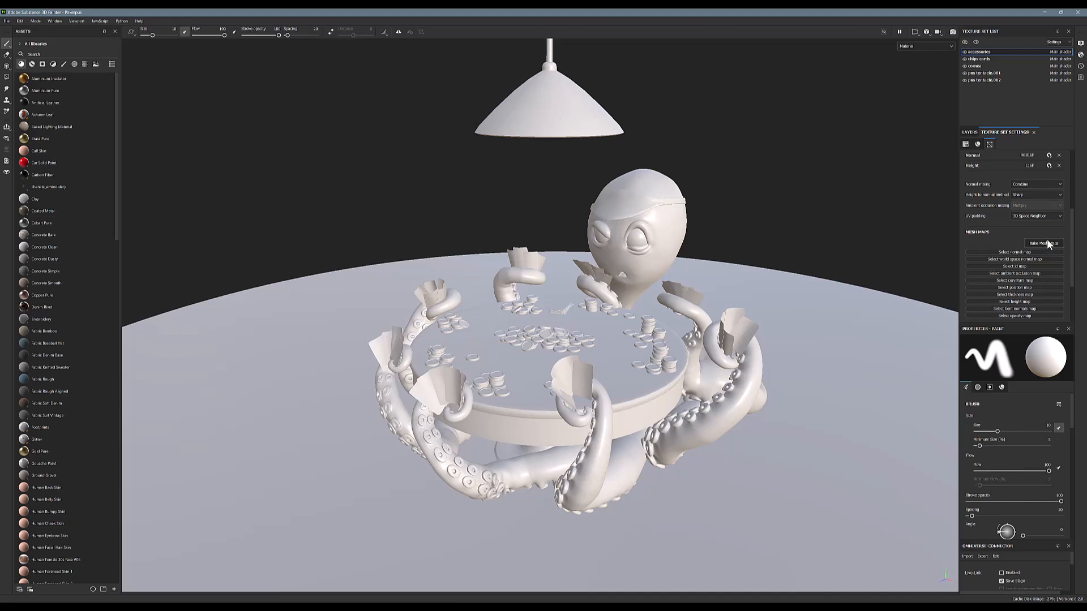
# Step: Review the ambient occlusion and curvature baker parameters, then bake the selected textures
pyautogui.click(1042, 242)
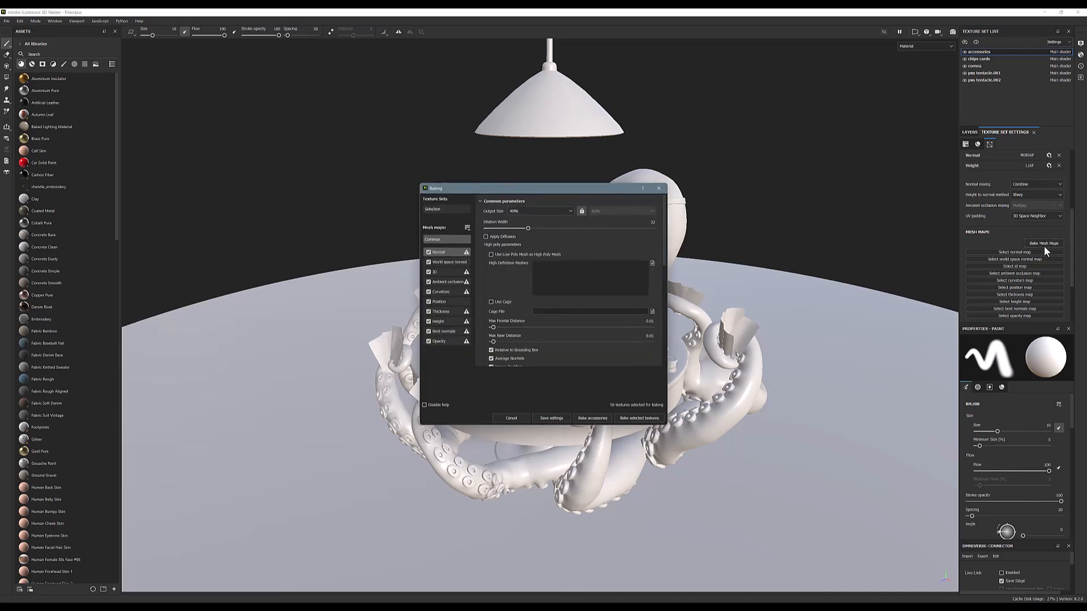
pyautogui.moveTo(528, 227)
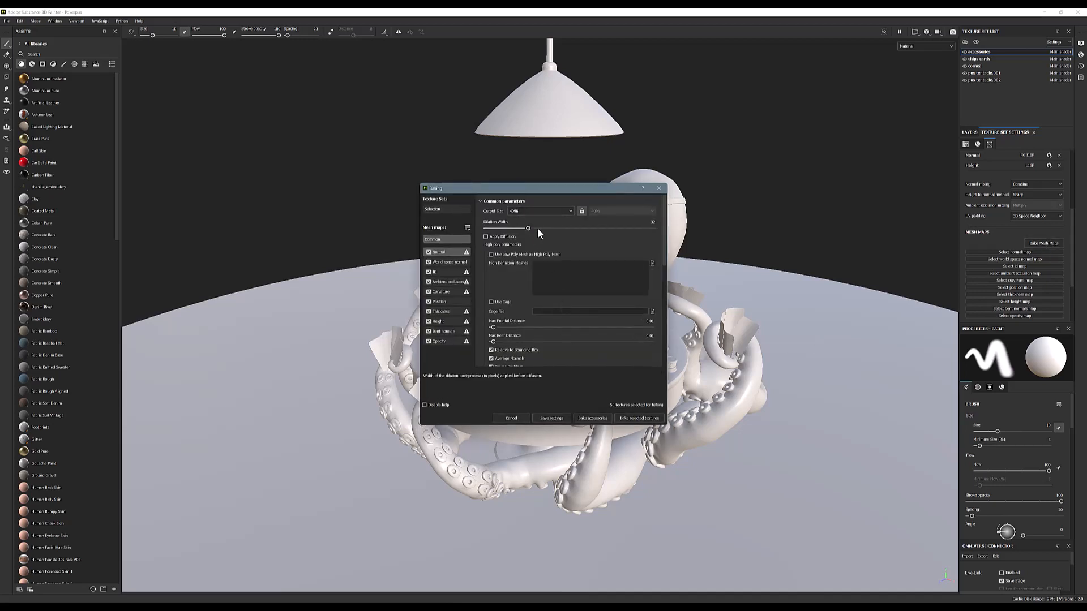
pyautogui.moveTo(535, 229)
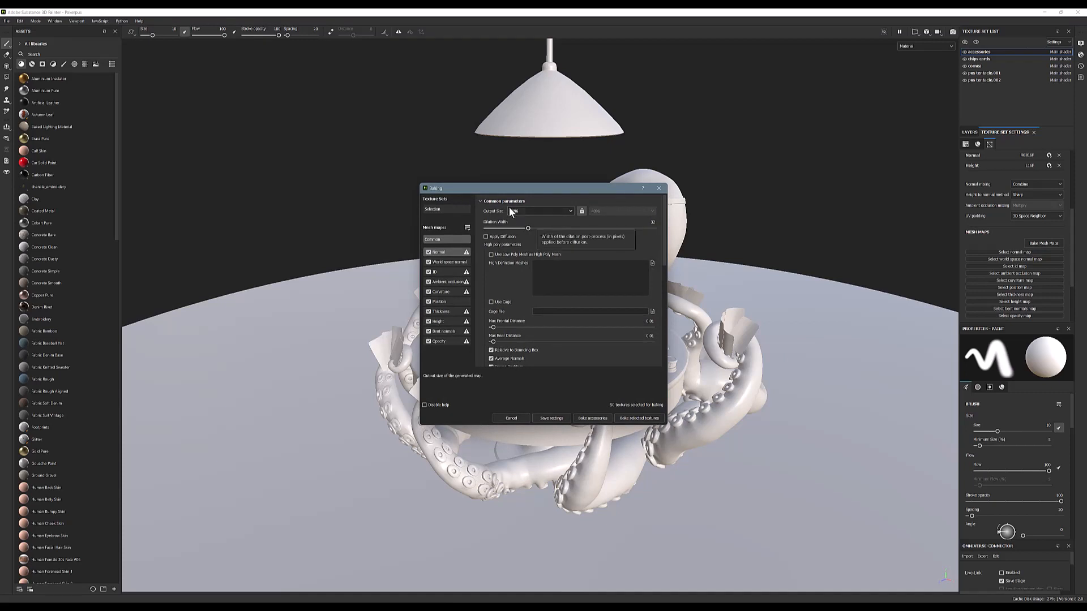
pyautogui.scroll(-3)
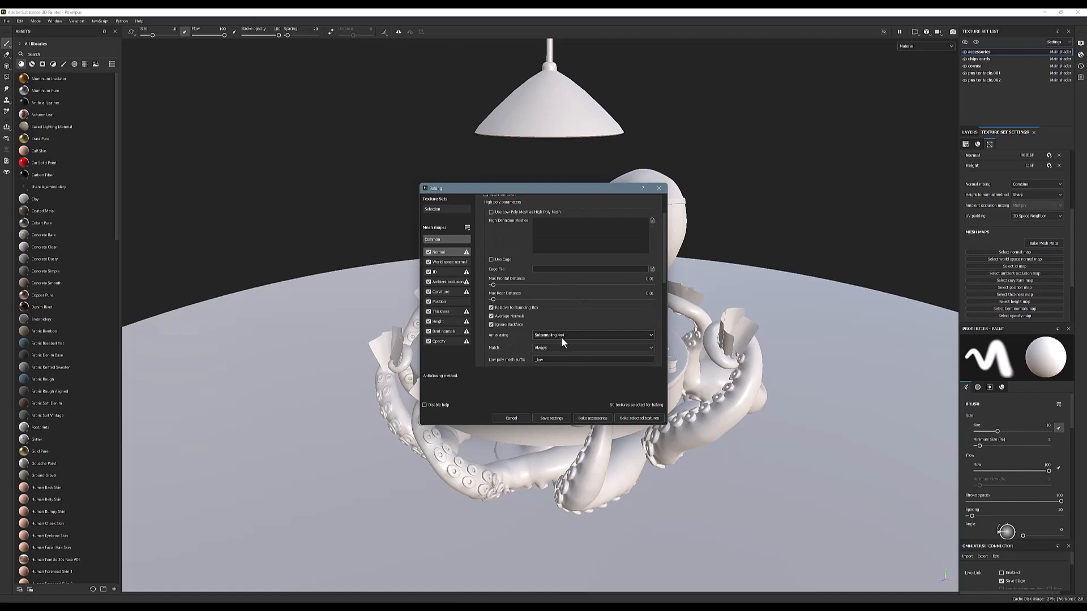
pyautogui.moveTo(446, 282)
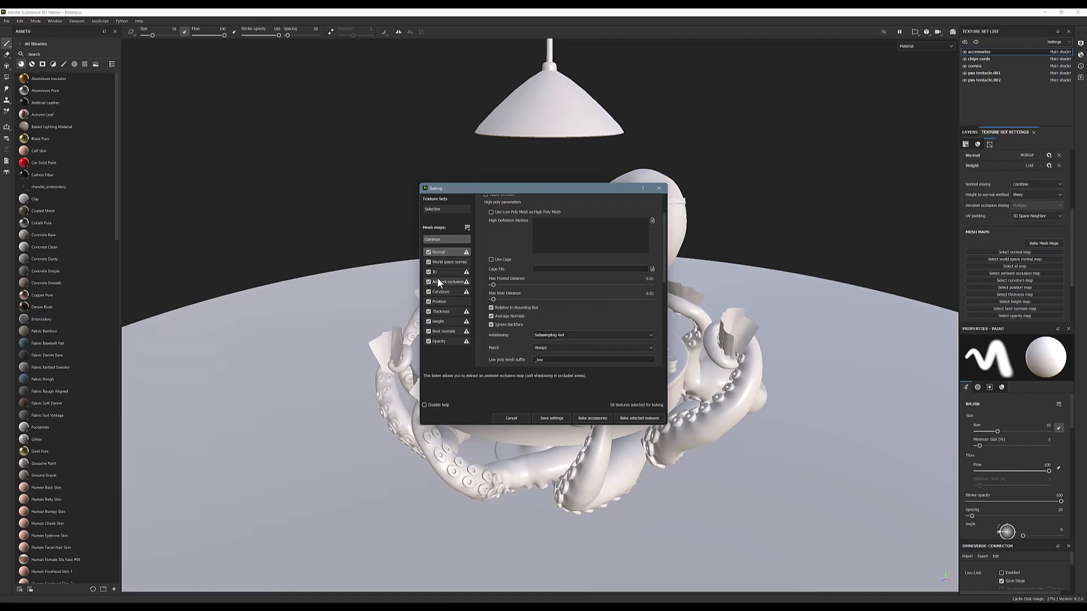
pyautogui.click(449, 282)
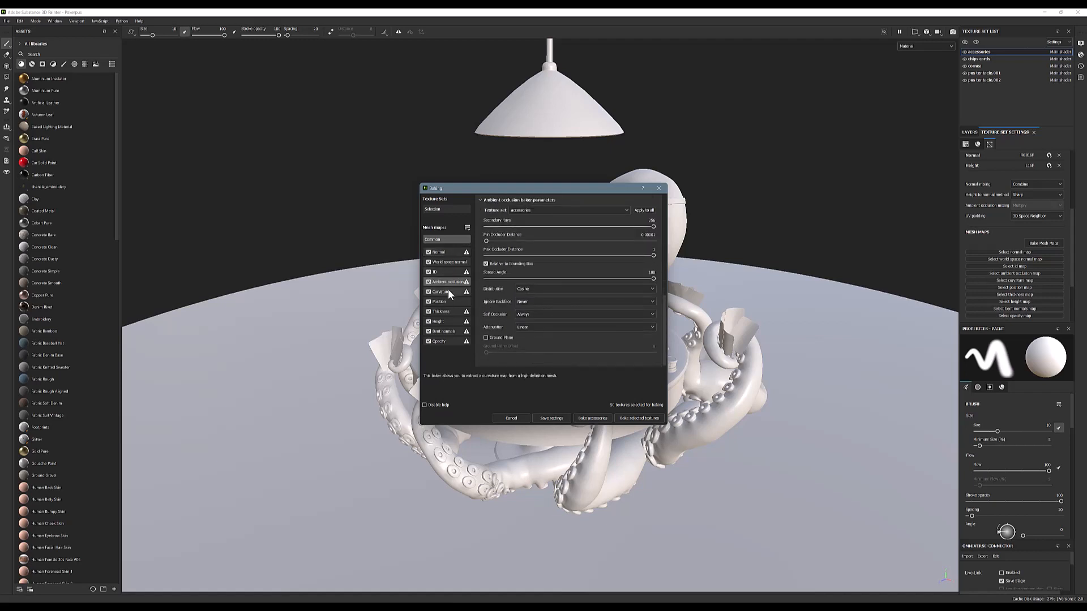
pyautogui.click(440, 291)
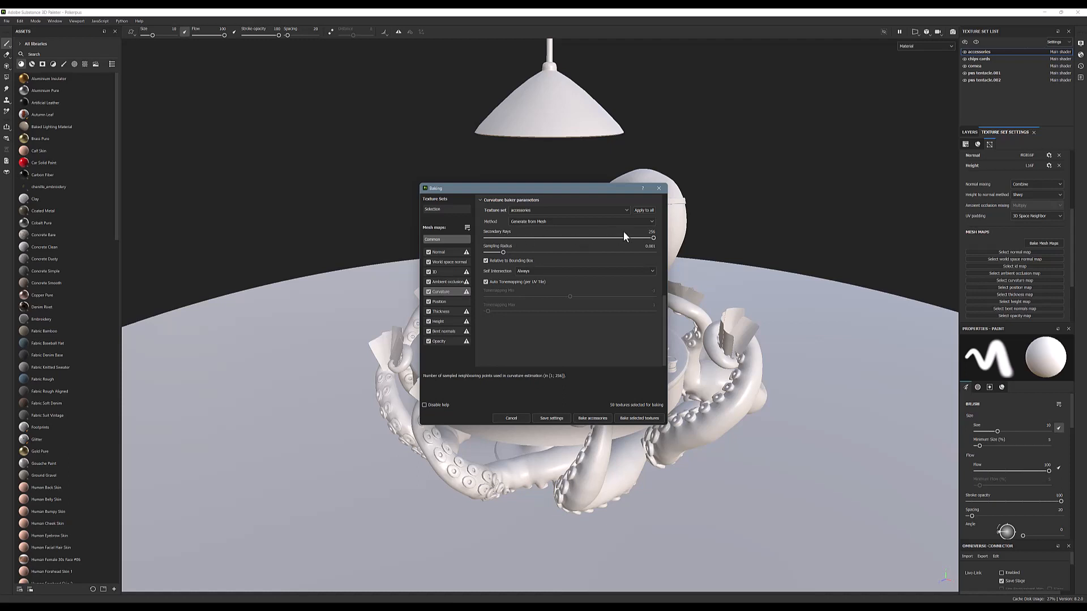
pyautogui.moveTo(627, 258)
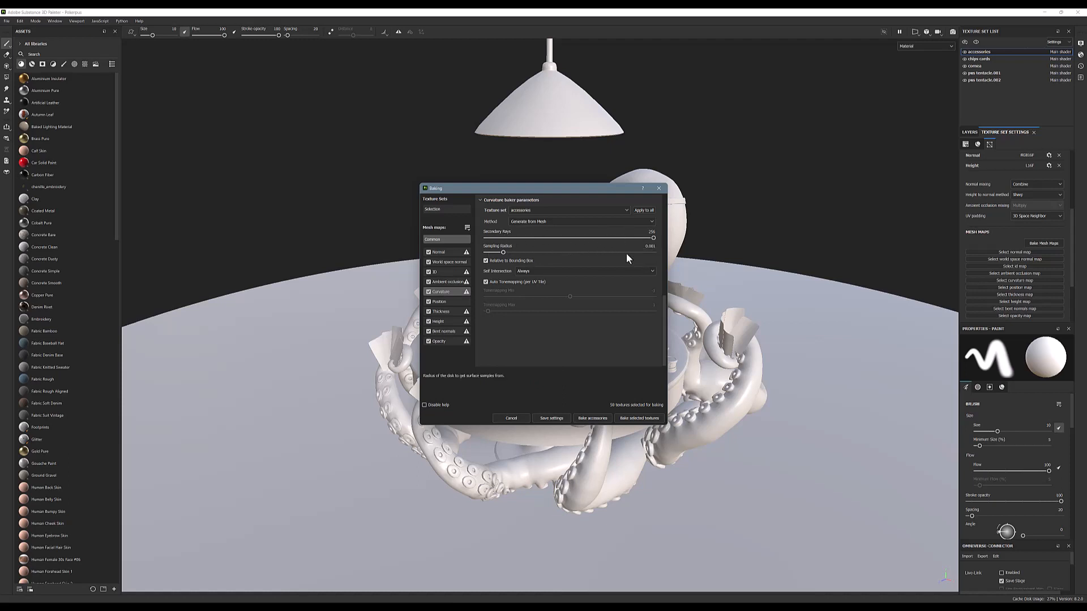
pyautogui.moveTo(613, 277)
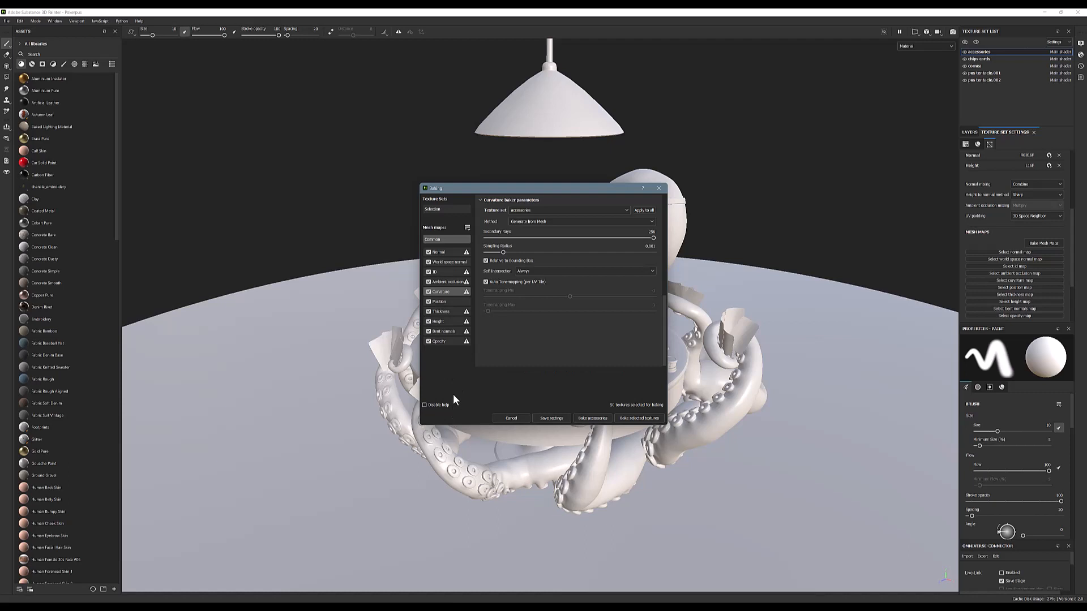
pyautogui.moveTo(465, 351)
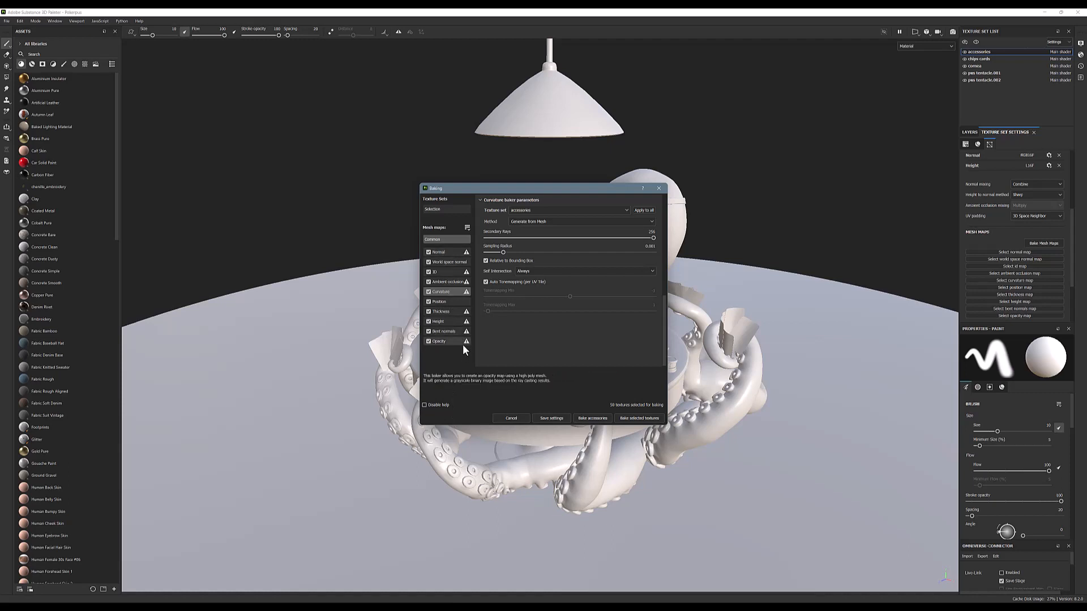
pyautogui.moveTo(478, 341)
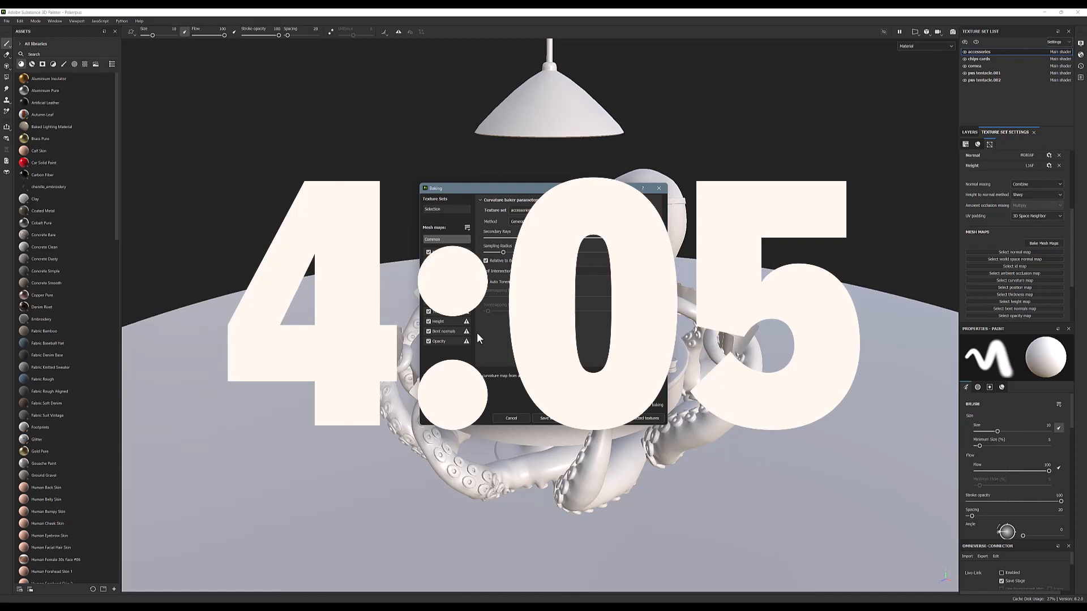
pyautogui.moveTo(494, 341)
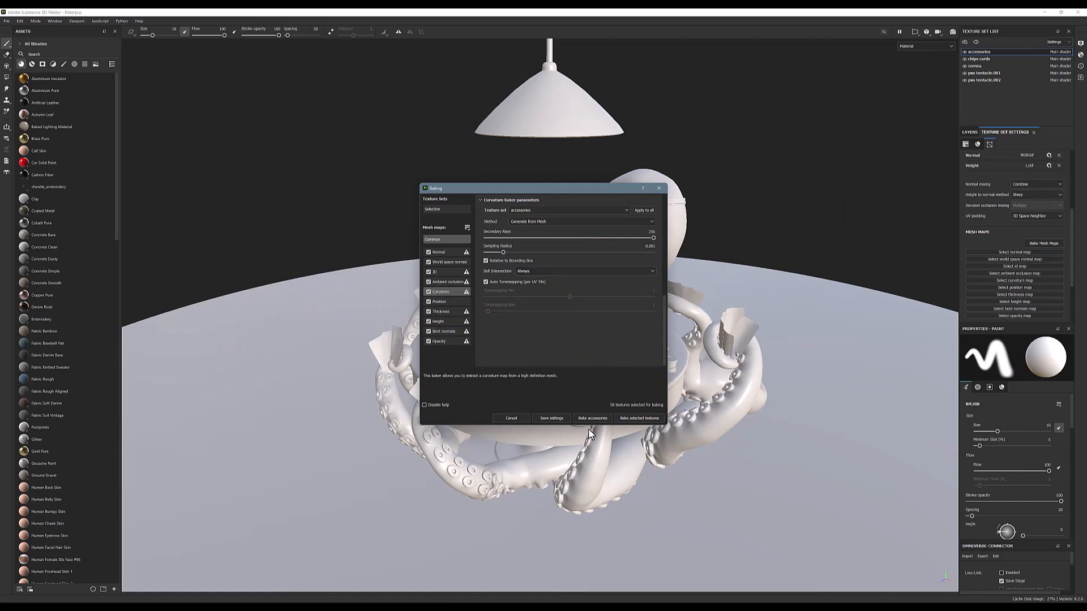
pyautogui.moveTo(618, 396)
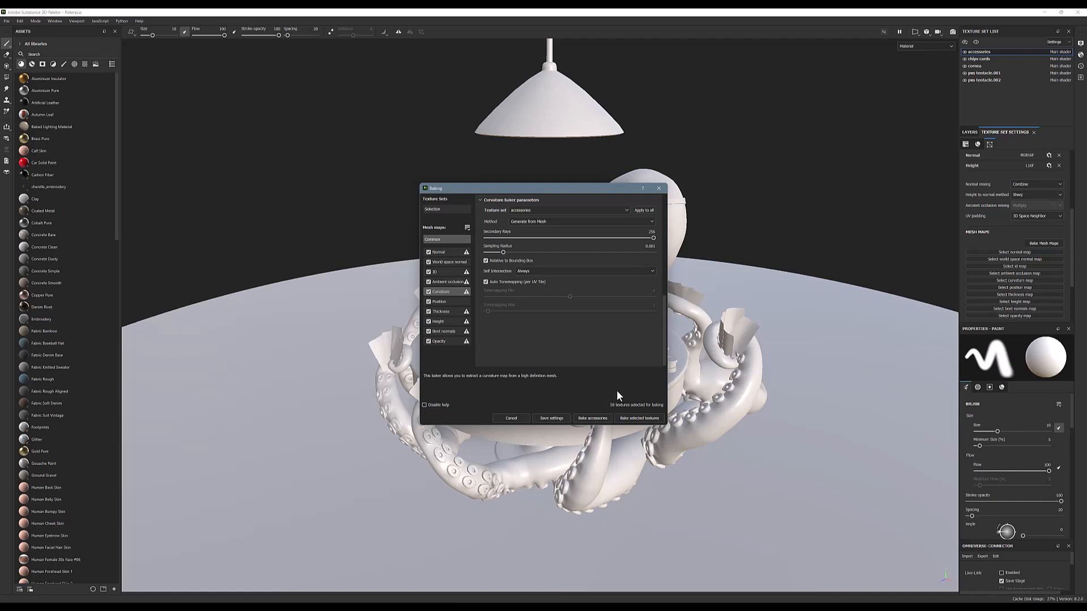
pyautogui.moveTo(644, 437)
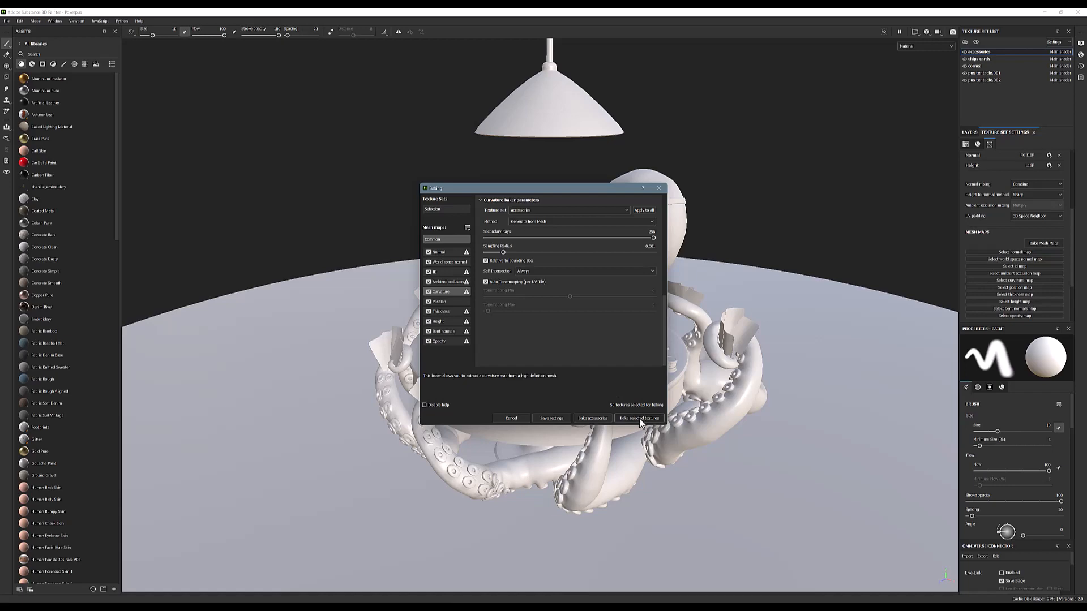
pyautogui.click(636, 418)
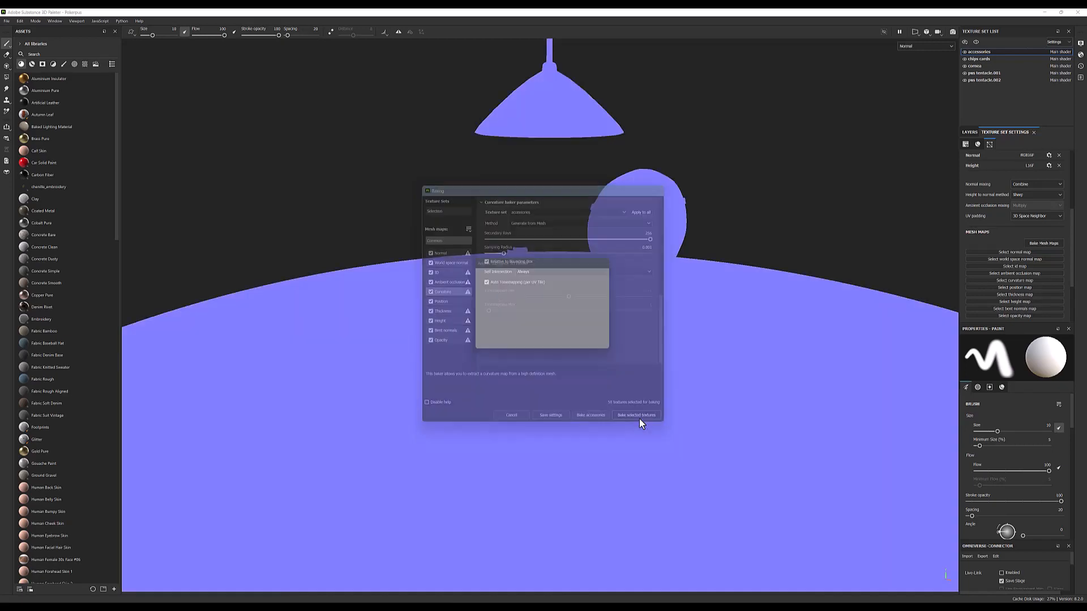
# Step: Let the mesh-map bake of the octopus lamp texture sets run
pyautogui.click(635, 414)
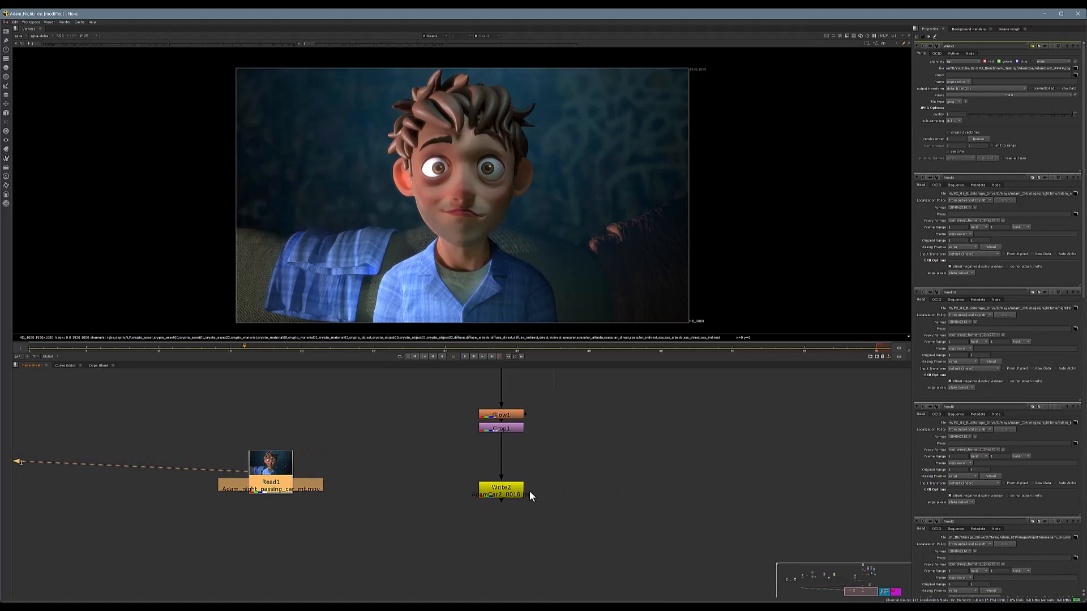
pyautogui.moveTo(417, 498)
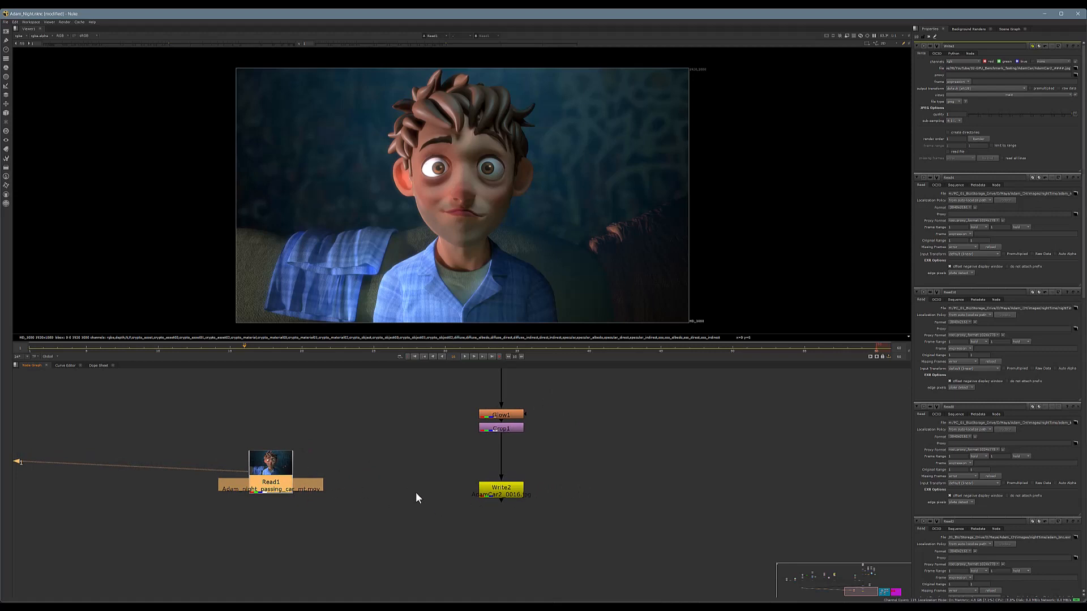
pyautogui.moveTo(547, 501)
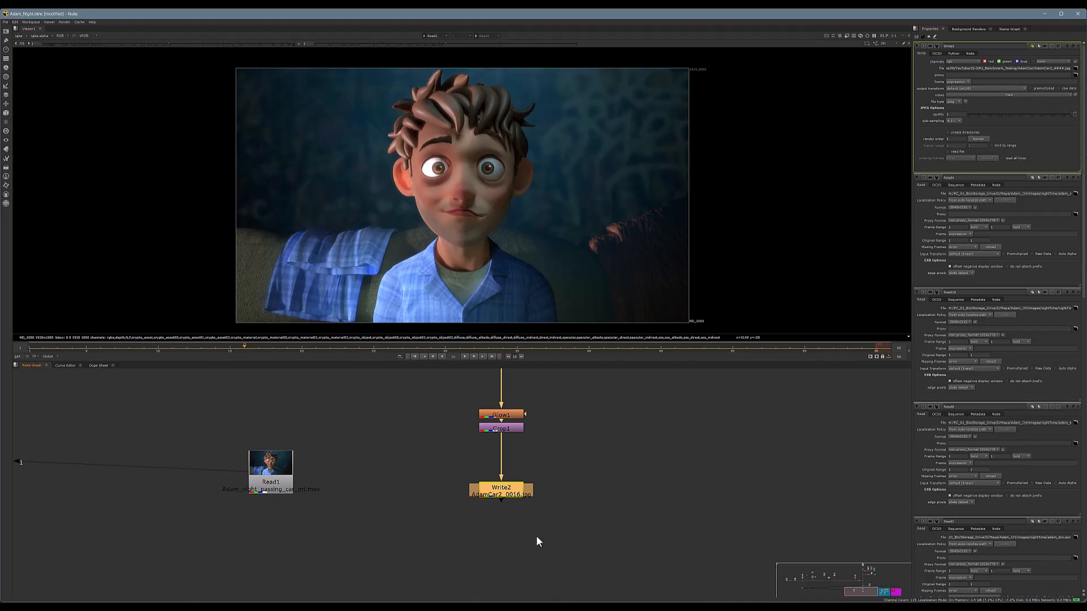
pyautogui.moveTo(532, 511)
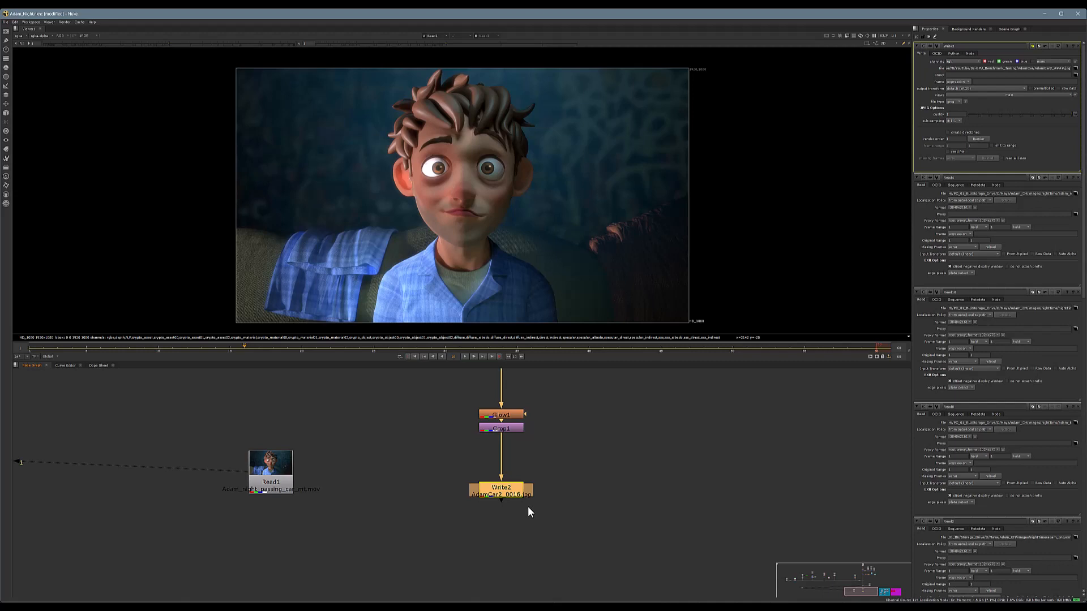
pyautogui.moveTo(524, 521)
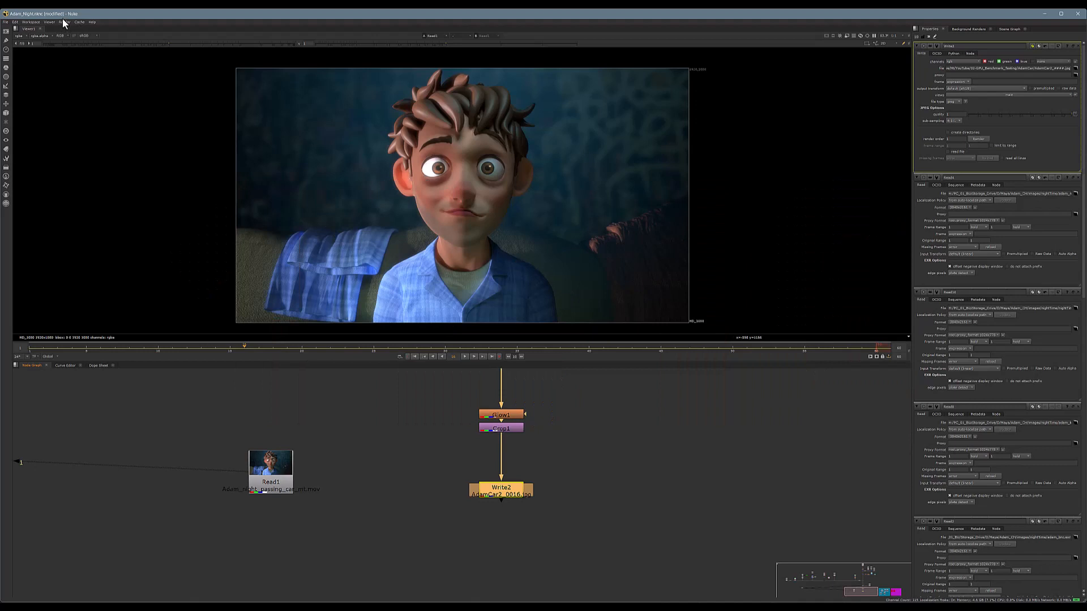
# Step: Run Render All on the boy character comp and confirm the Render dialog
pyautogui.click(65, 21)
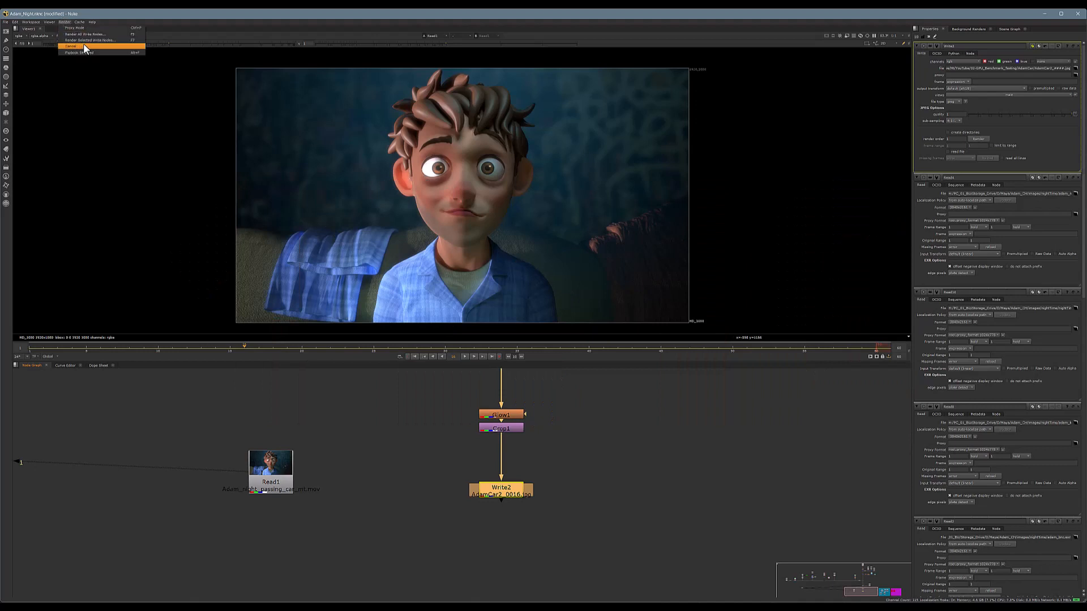
pyautogui.moveTo(72, 27)
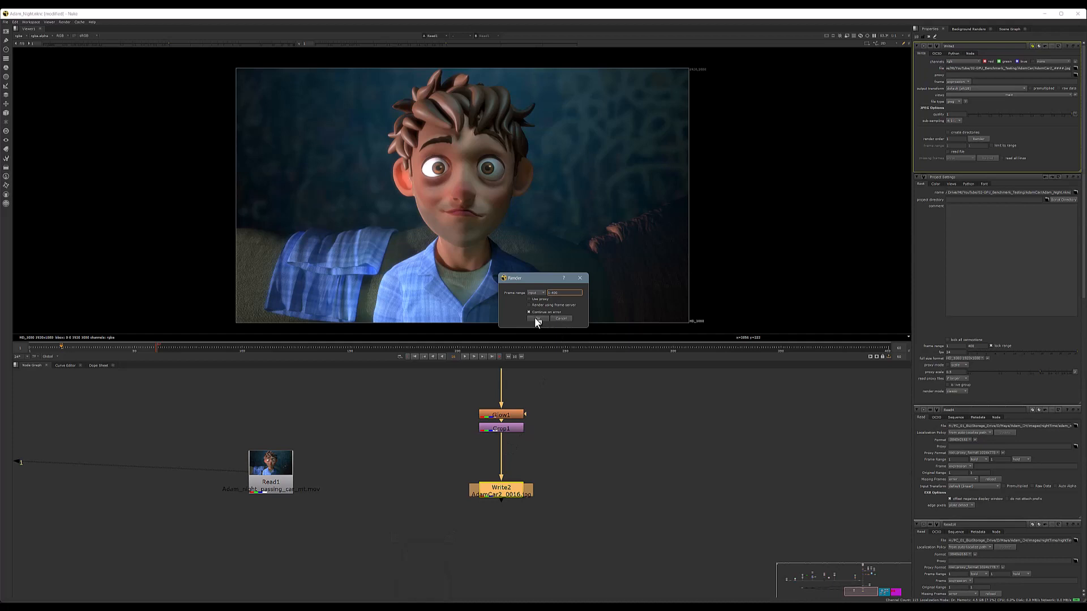
pyautogui.click(539, 318)
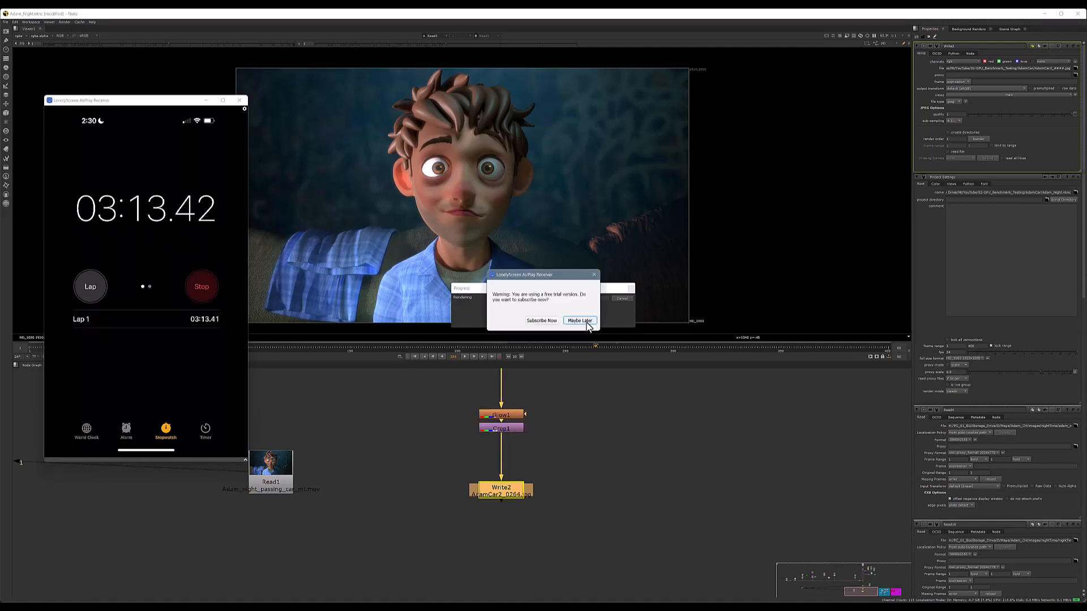
pyautogui.click(578, 320)
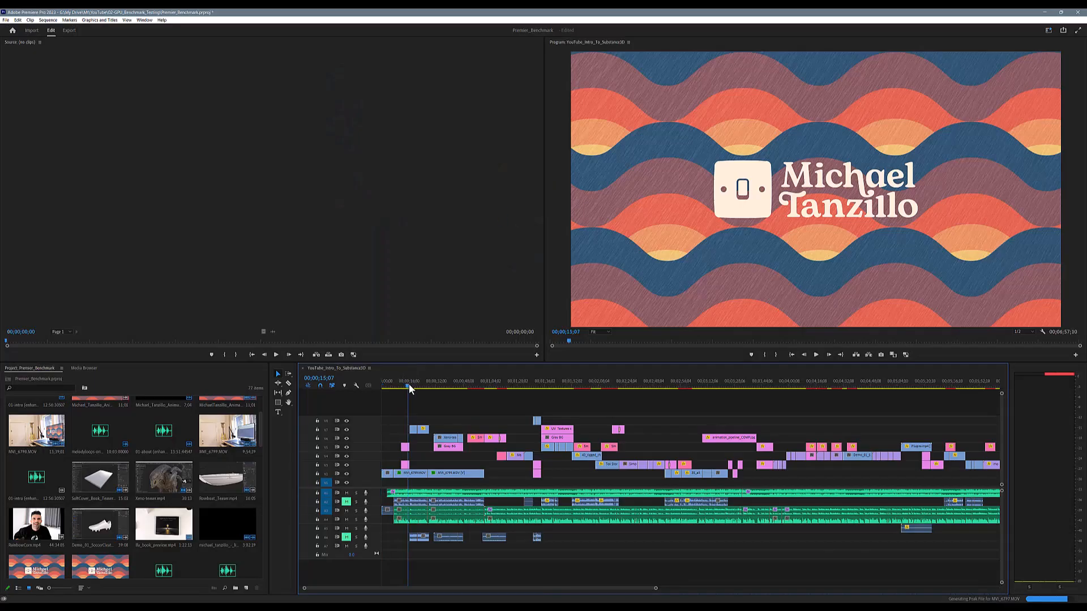
pyautogui.click(526, 381)
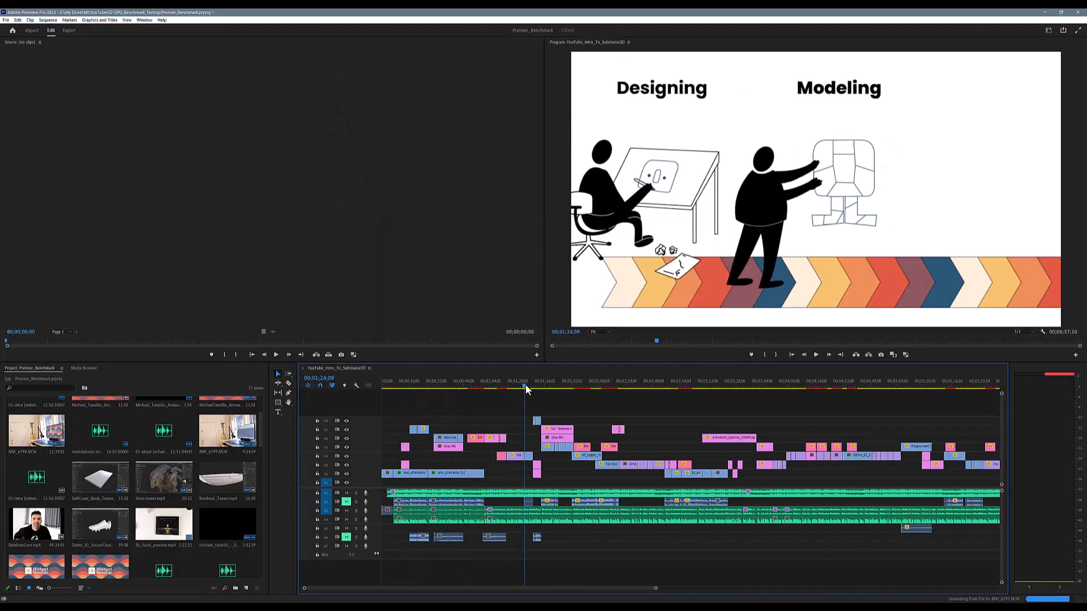
pyautogui.click(654, 385)
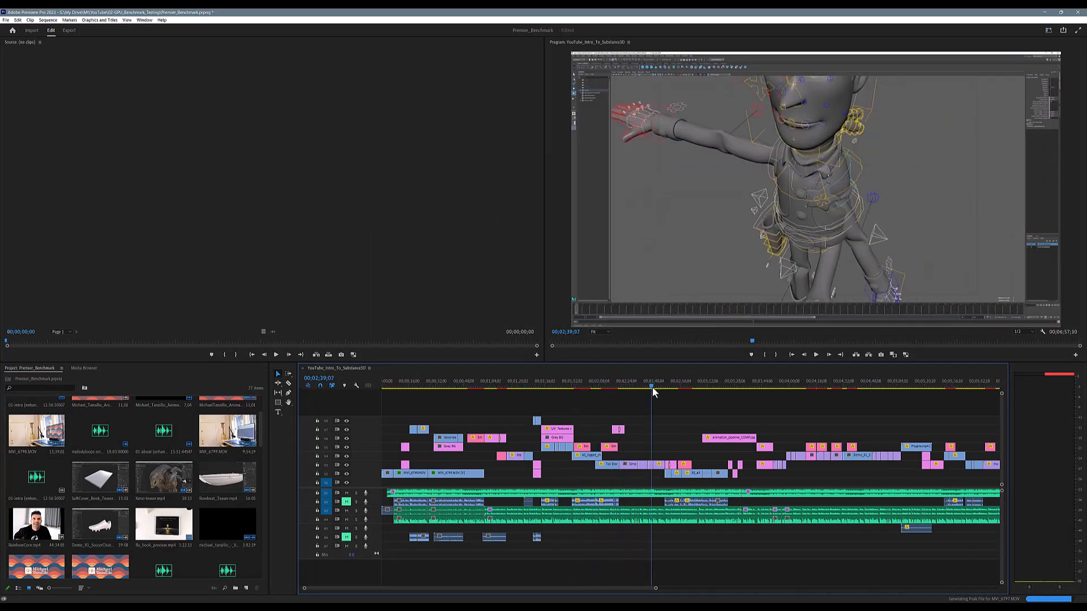
pyautogui.click(770, 388)
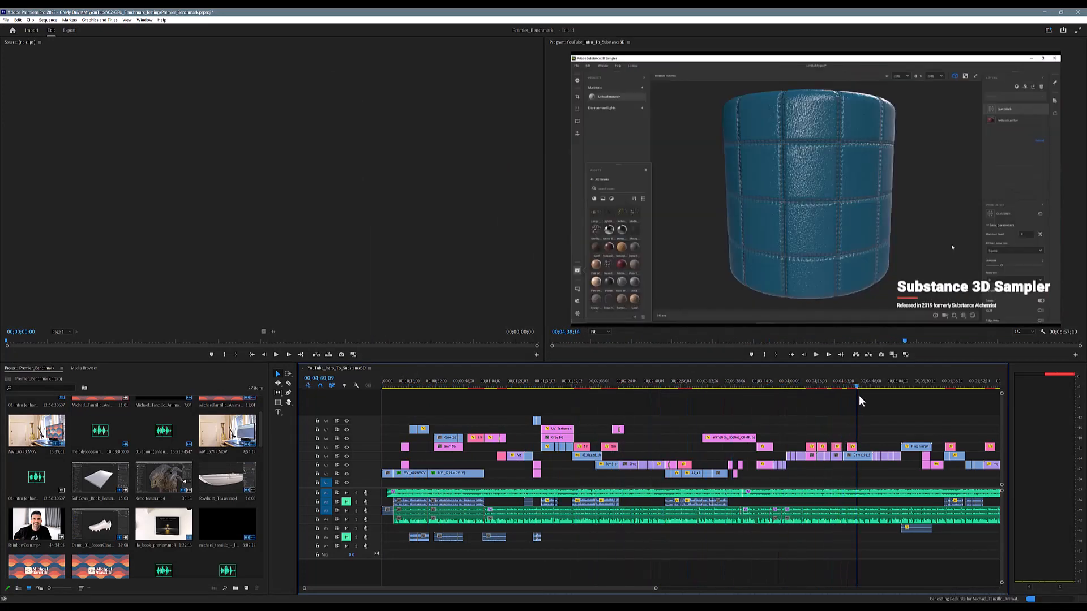
pyautogui.click(963, 386)
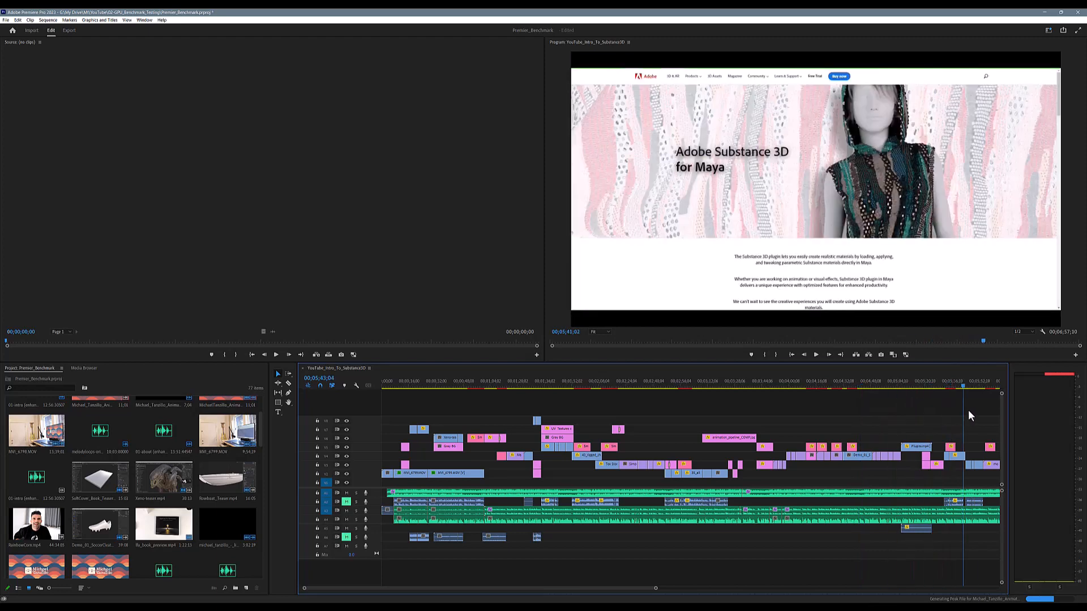
pyautogui.click(789, 386)
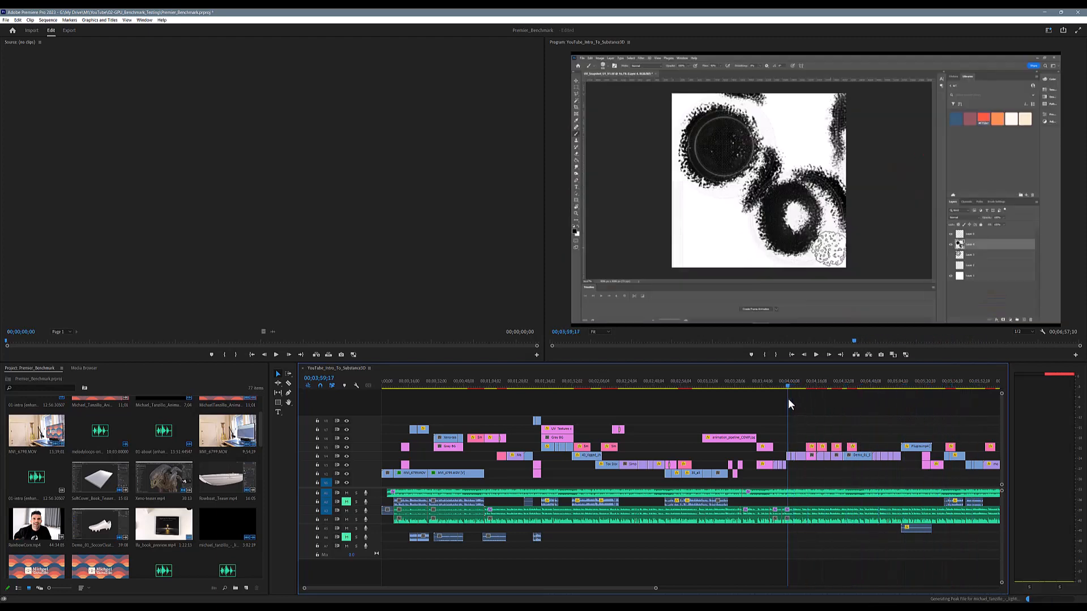
pyautogui.click(683, 394)
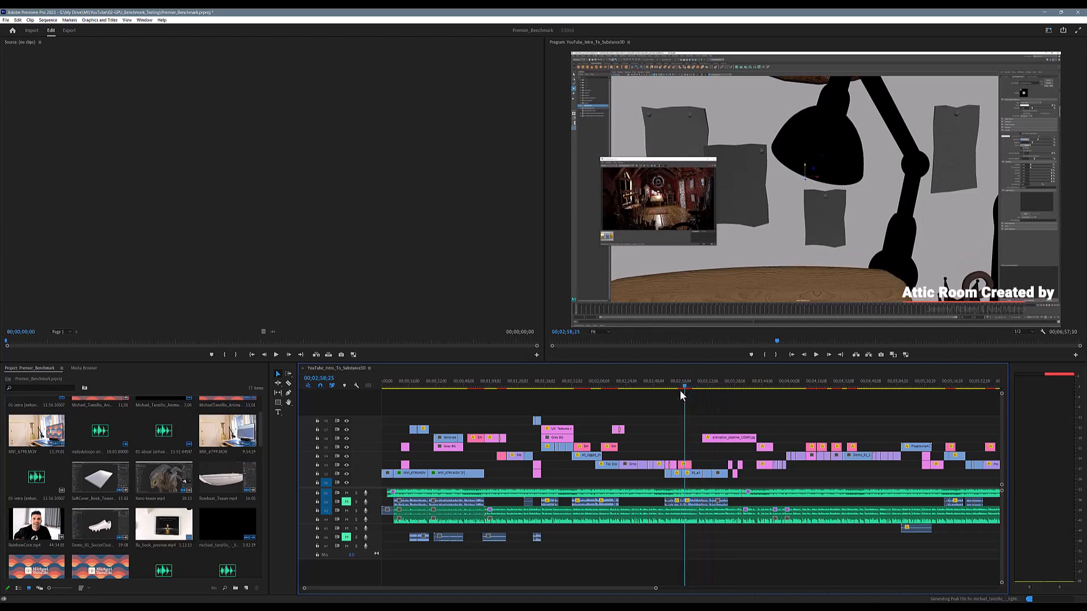
pyautogui.click(546, 380)
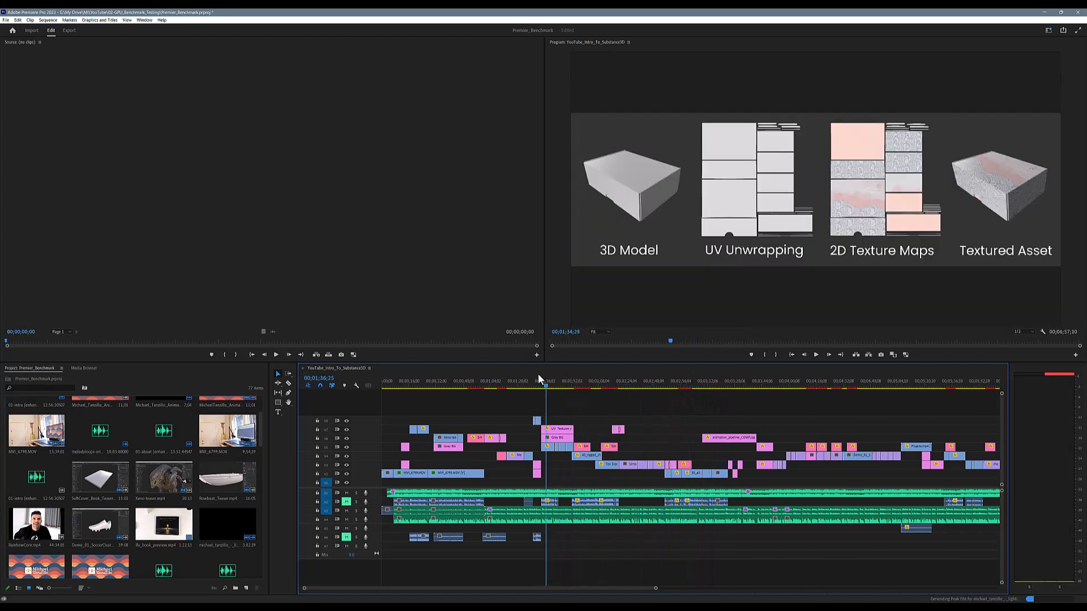
pyautogui.click(437, 386)
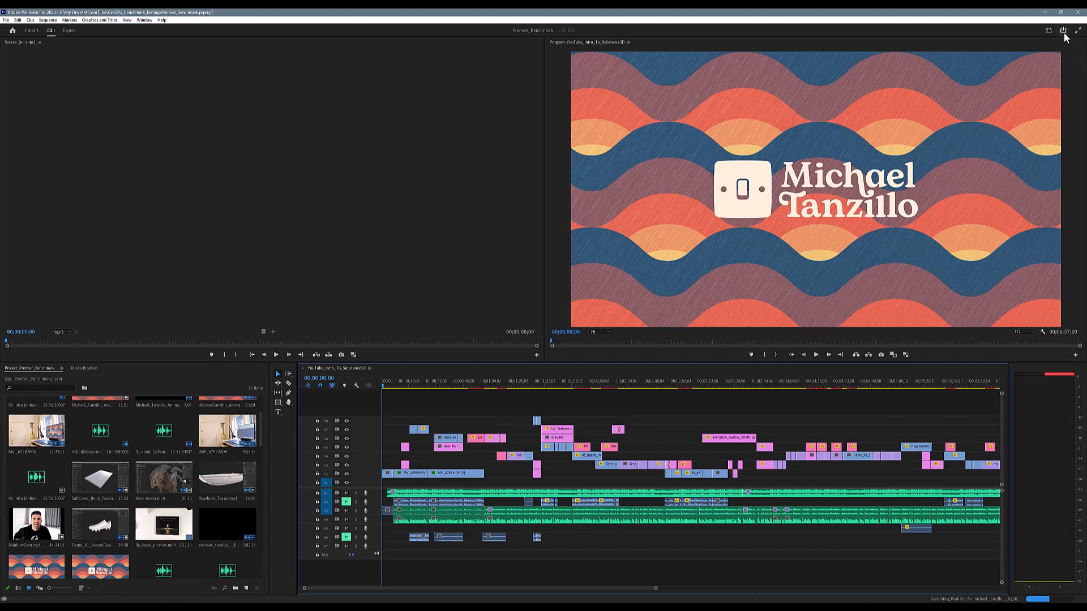
# Step: Quick-export the intro sequence with the Match Source - Adobe High Bitrate preset
pyautogui.click(1063, 31)
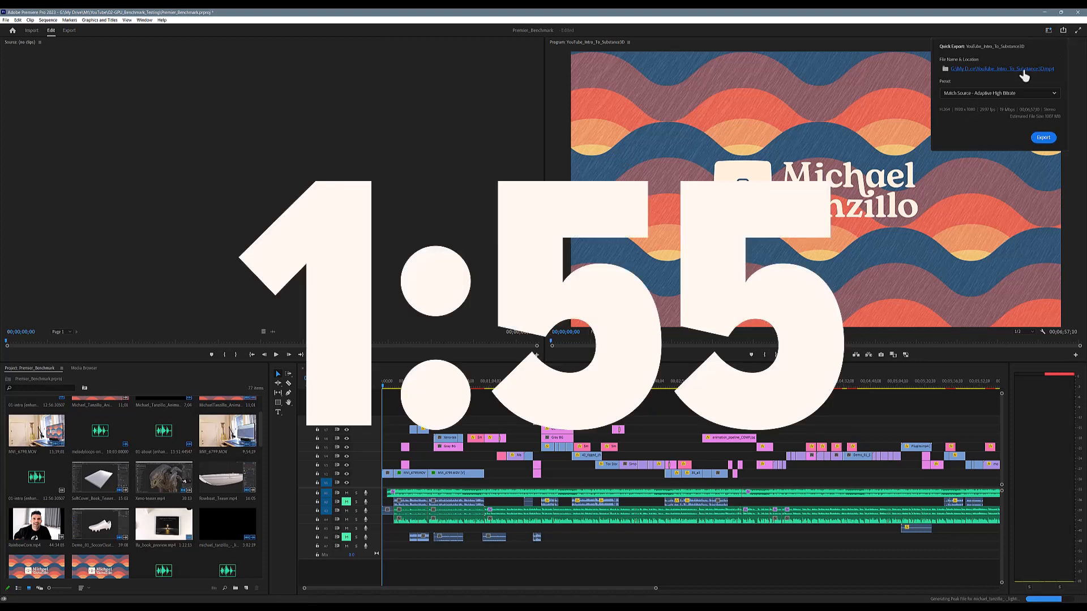
pyautogui.click(993, 69)
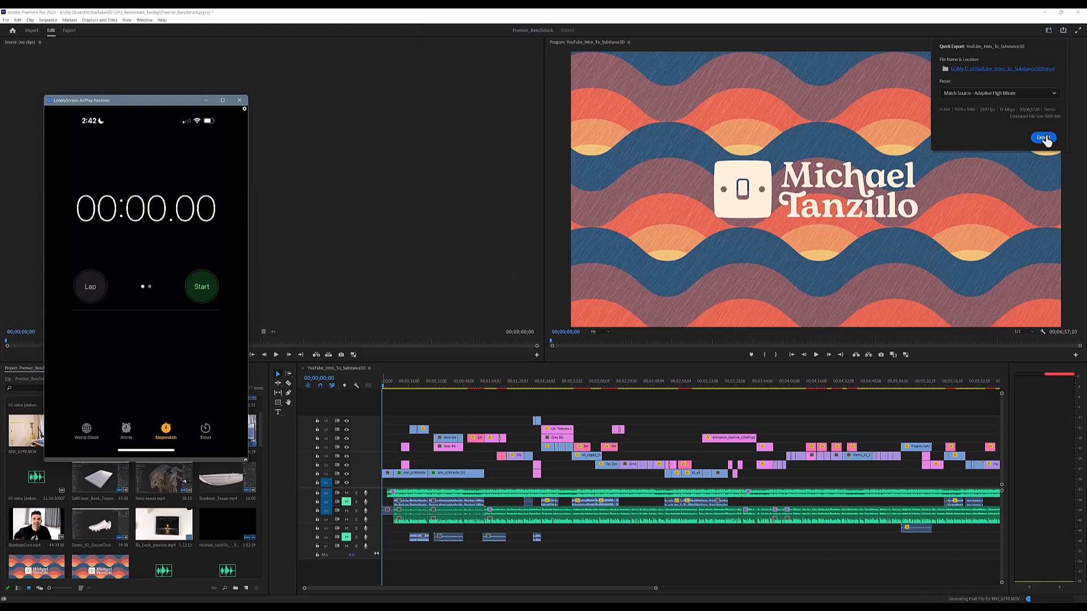
pyautogui.click(1063, 137)
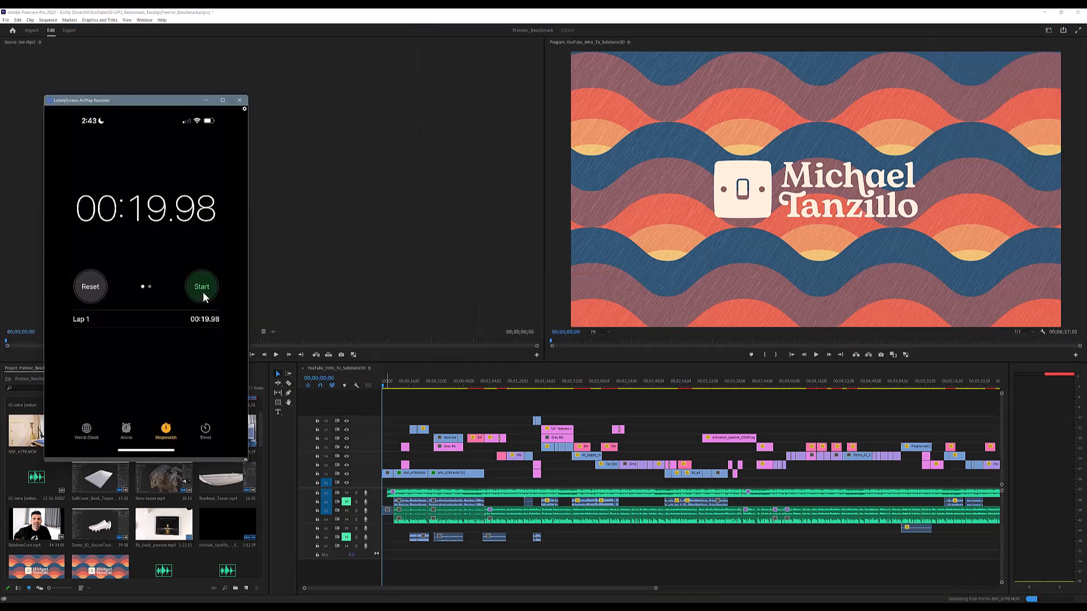